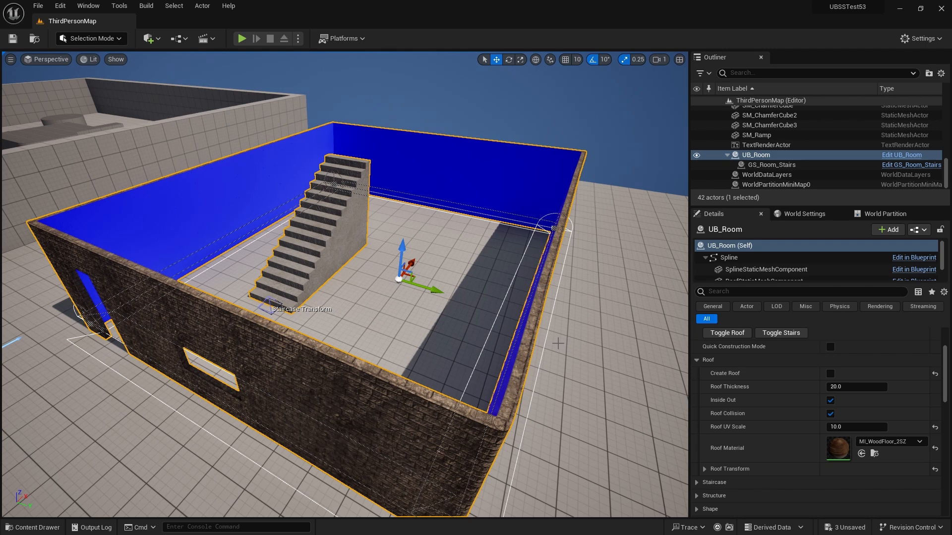
mouse_move(125, 294)
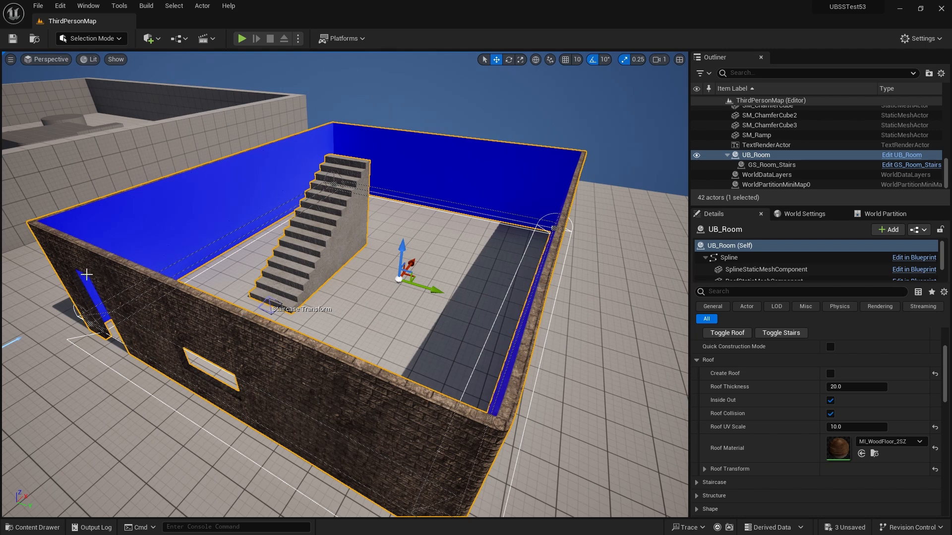
mouse_move(119, 303)
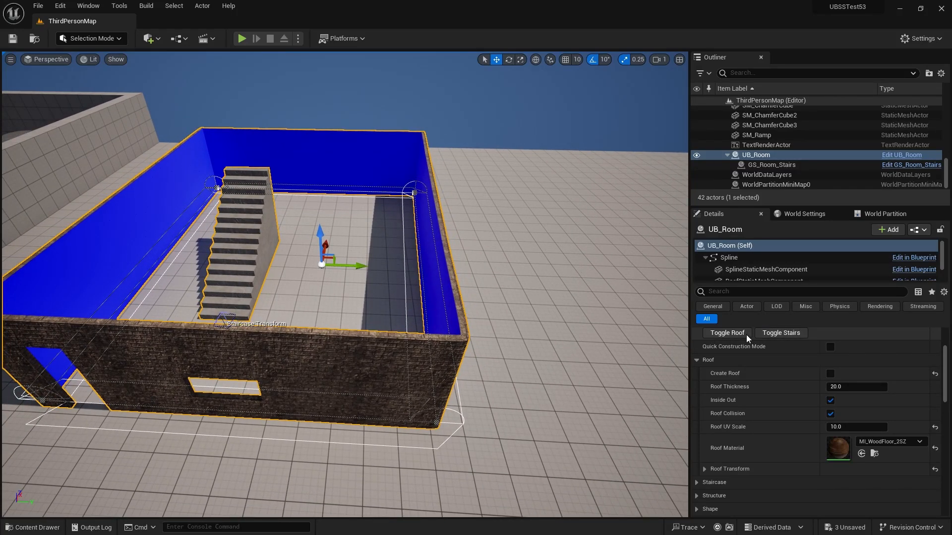
Step: Toggle the UB_Room roof on so the room is covered before Play In Editor
left_click(241, 38)
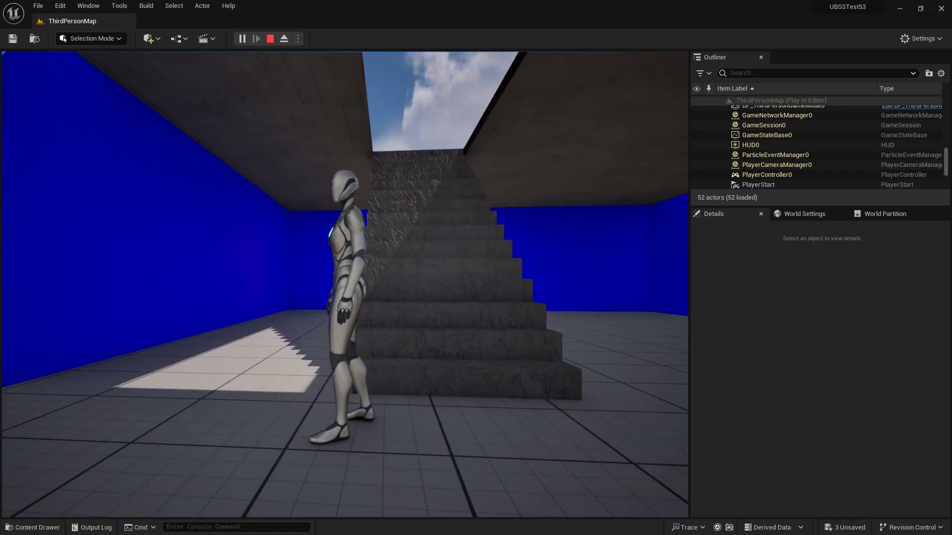
left_click(268, 38)
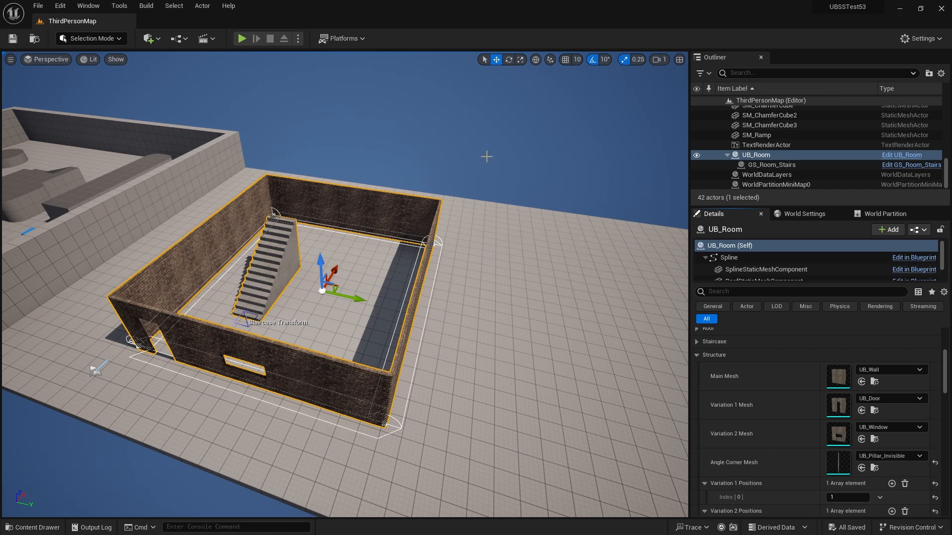
mouse_move(453, 227)
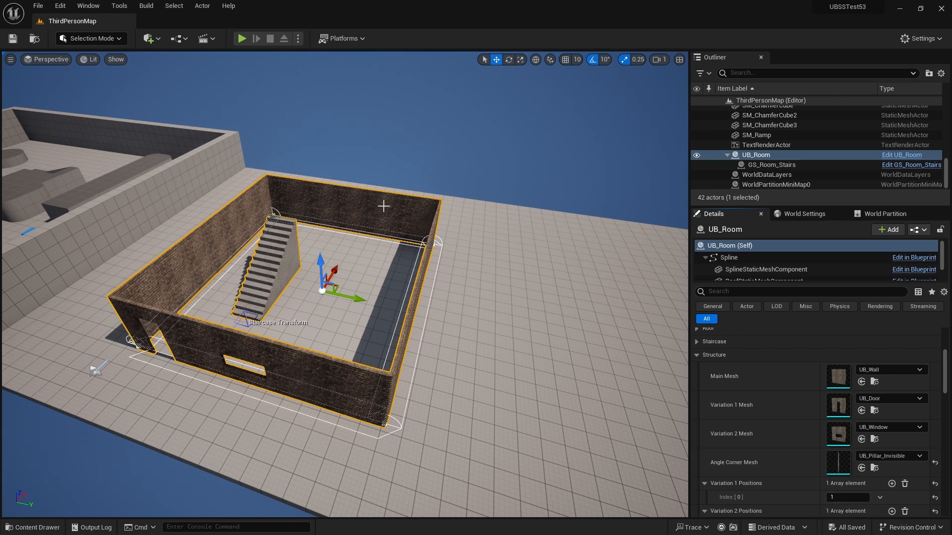
mouse_move(343, 192)
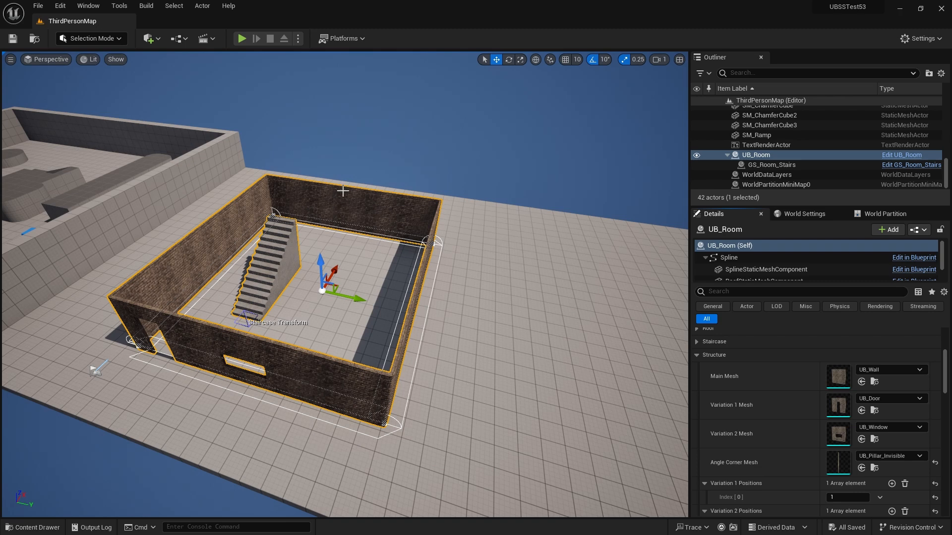
mouse_move(365, 210)
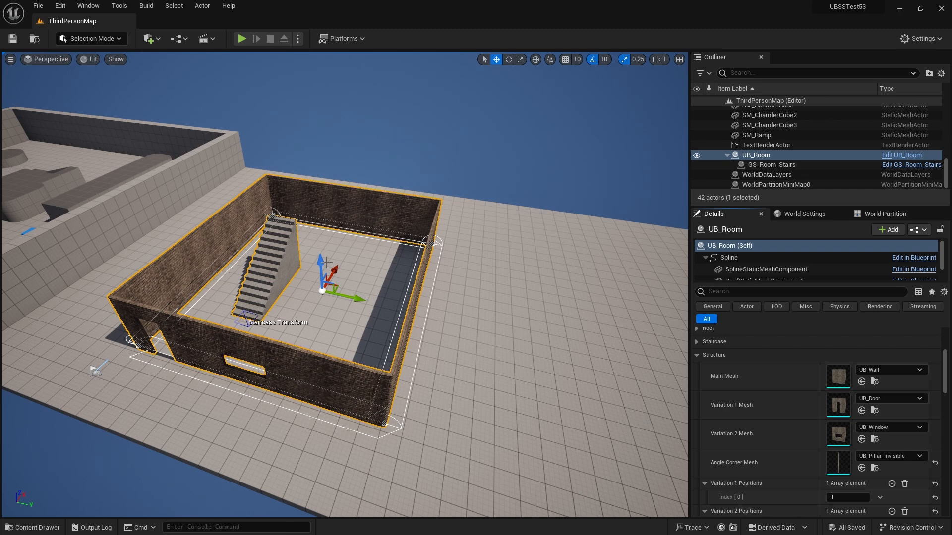
mouse_move(225, 324)
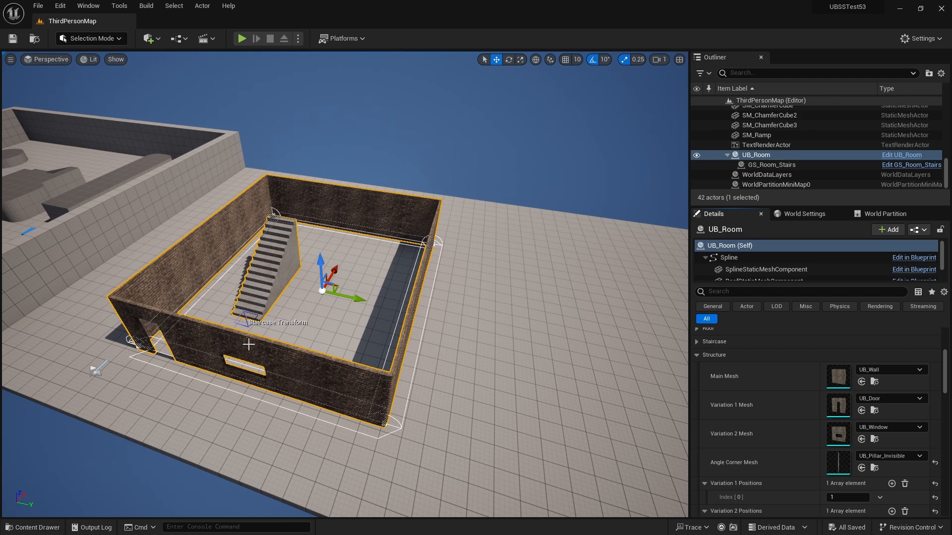
mouse_move(181, 336)
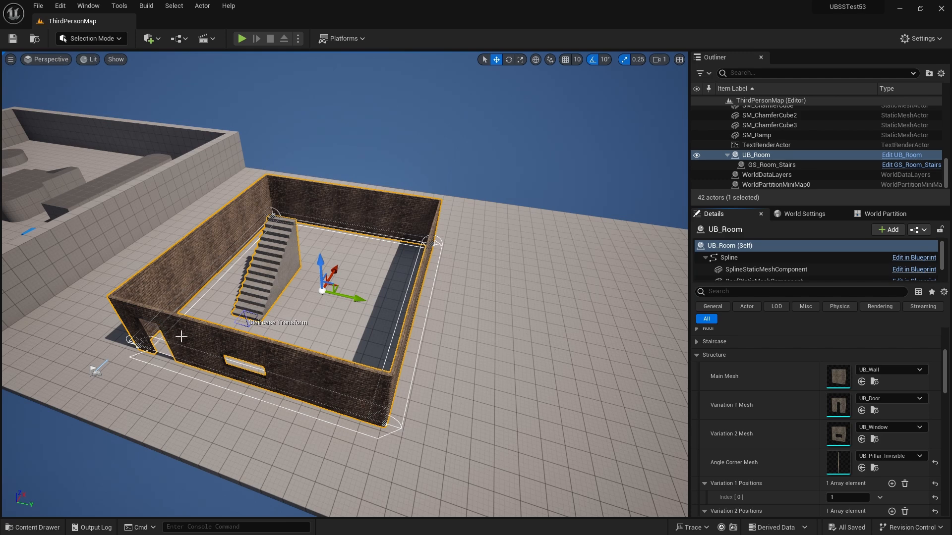
mouse_move(296, 362)
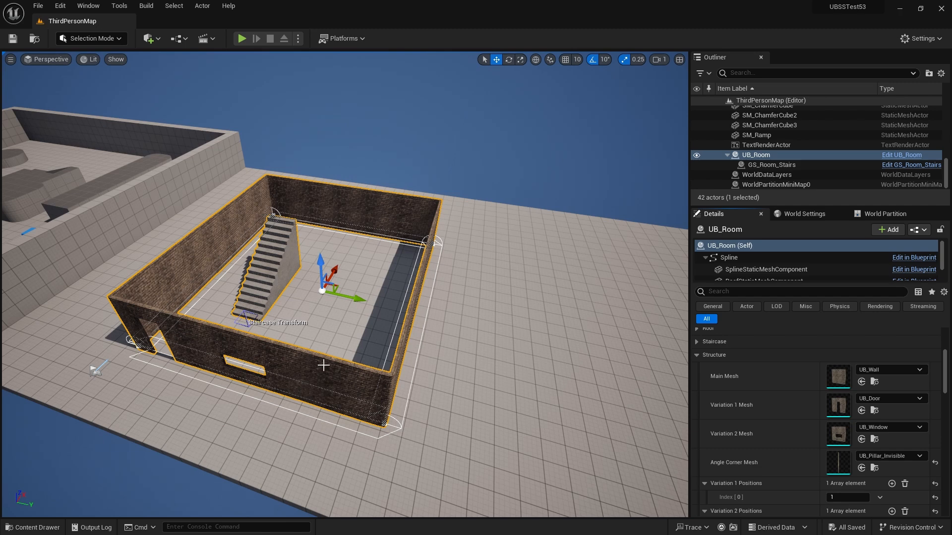
mouse_move(304, 195)
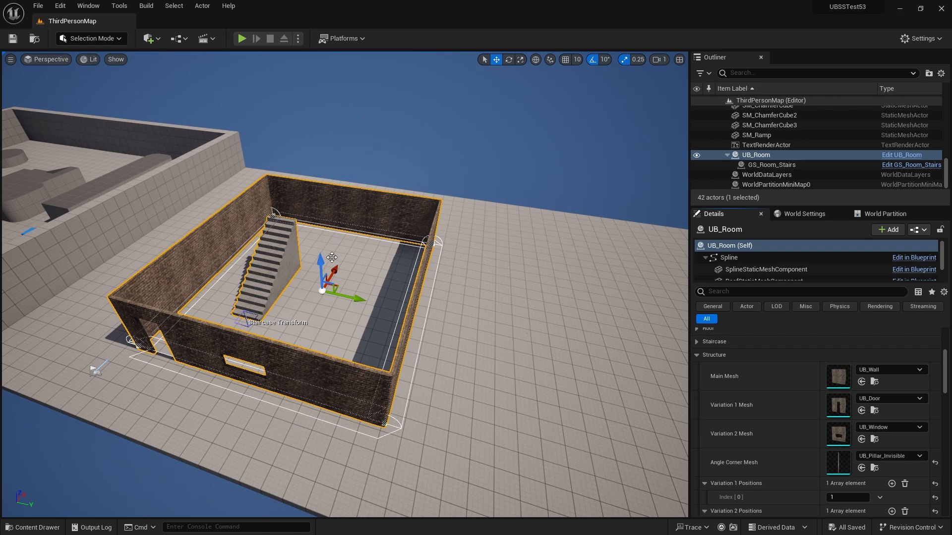
mouse_move(351, 239)
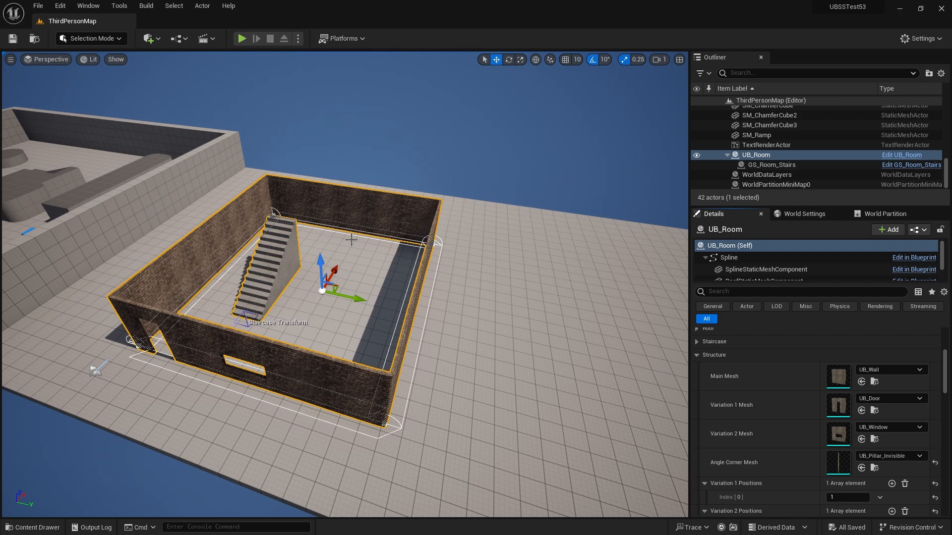
mouse_move(378, 267)
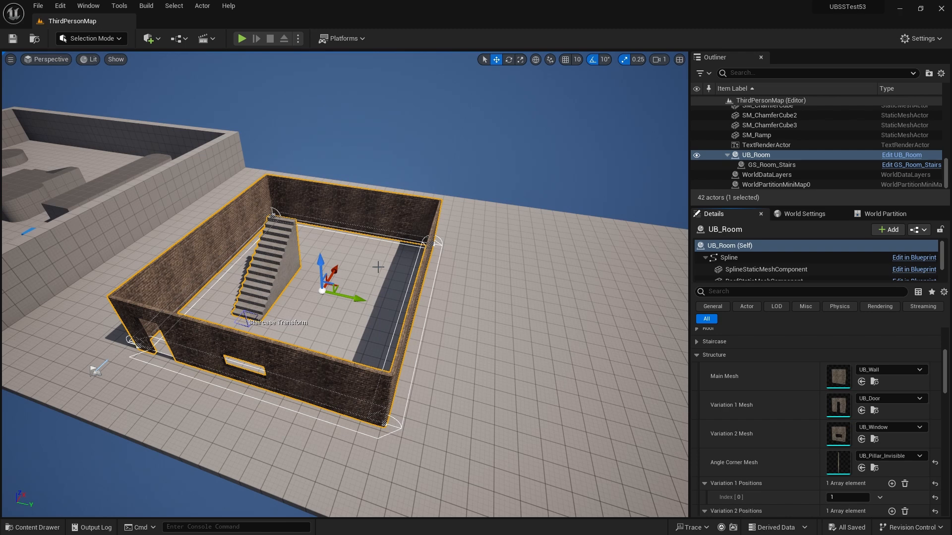
mouse_move(398, 276)
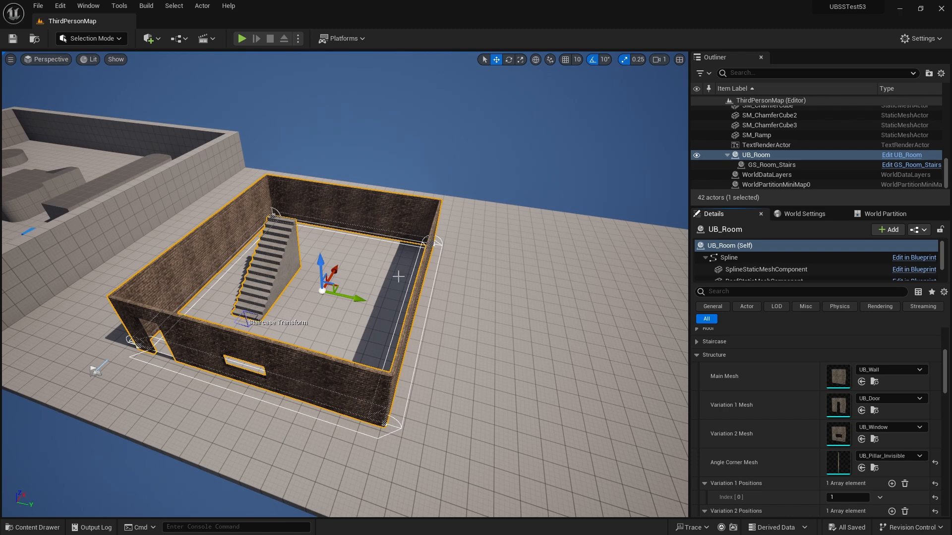
mouse_move(191, 340)
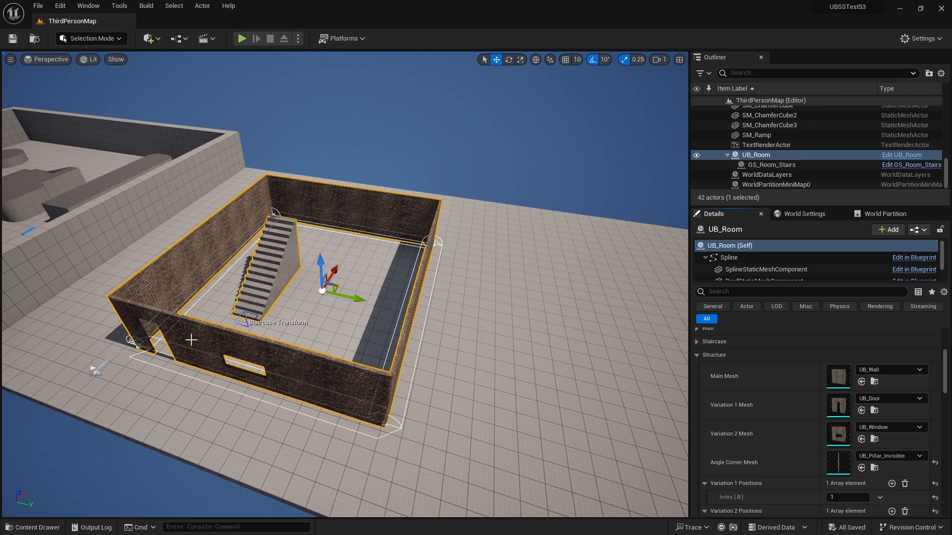
mouse_move(374, 323)
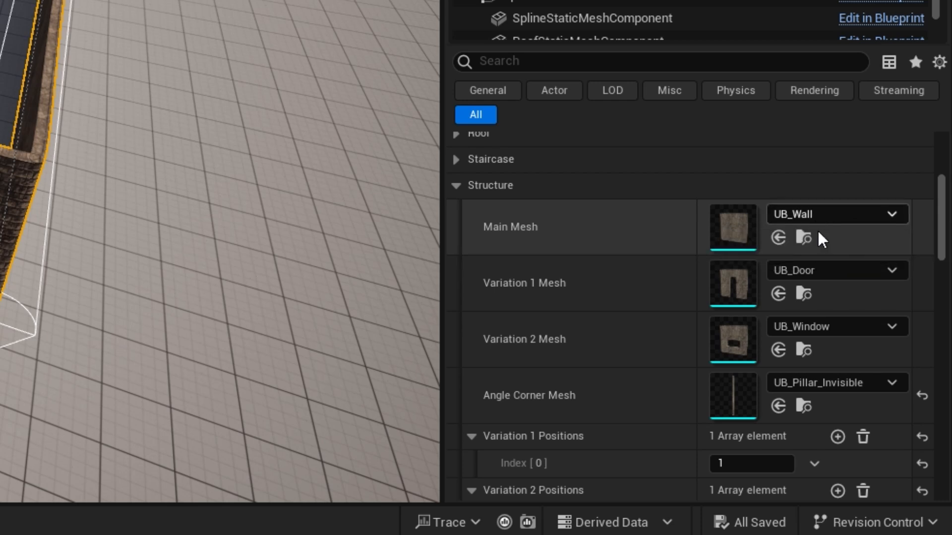
mouse_move(789, 270)
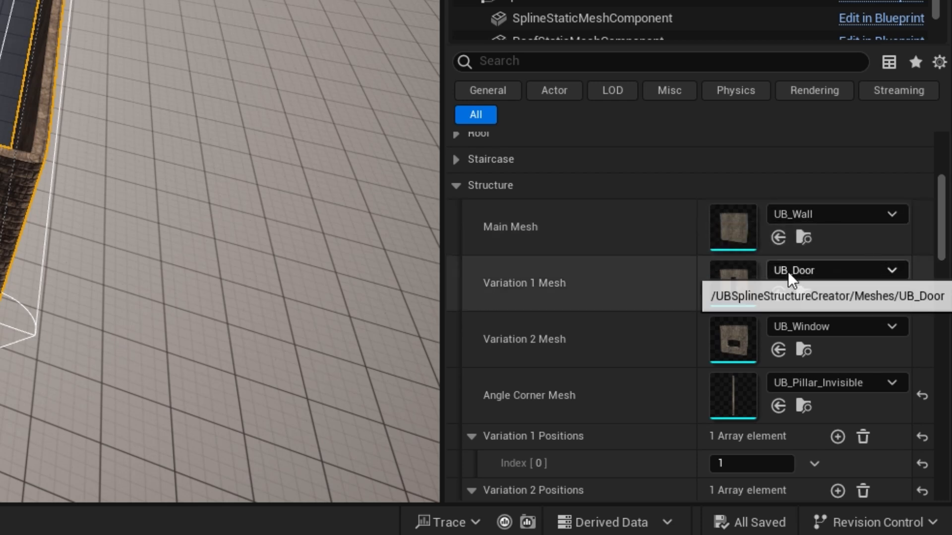
mouse_move(803, 258)
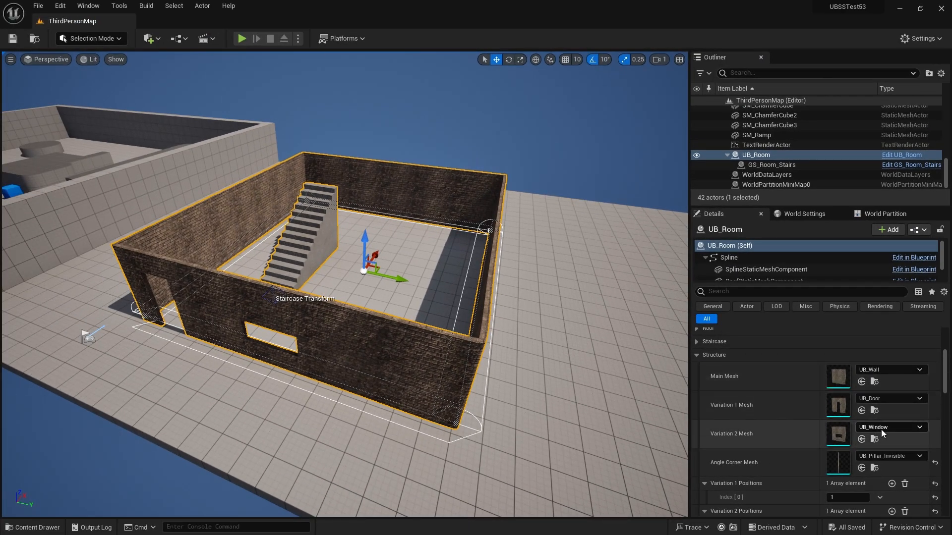
mouse_move(565, 279)
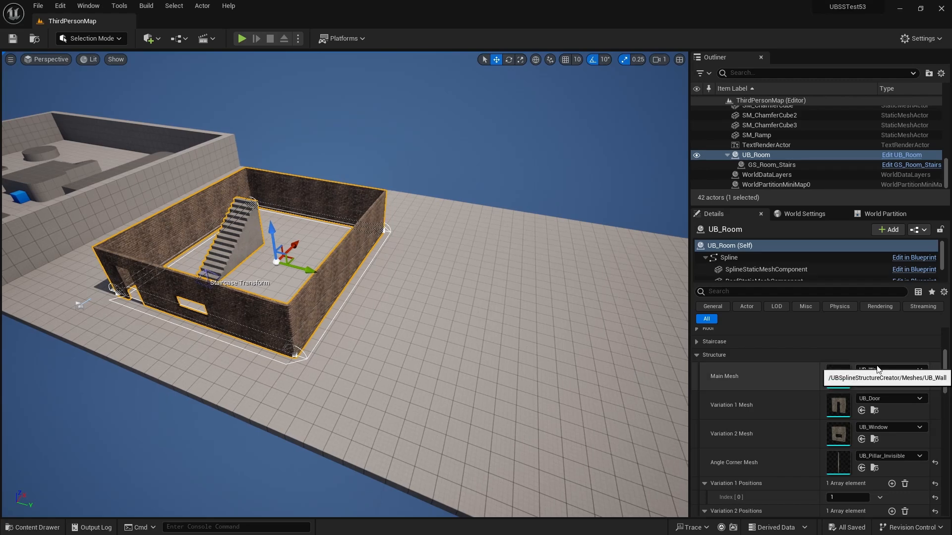
Step: Copy UB_Door, UB_Wall and UB_Window from the plugin Meshes folder into Content/UB_Meshes
left_click(32, 527)
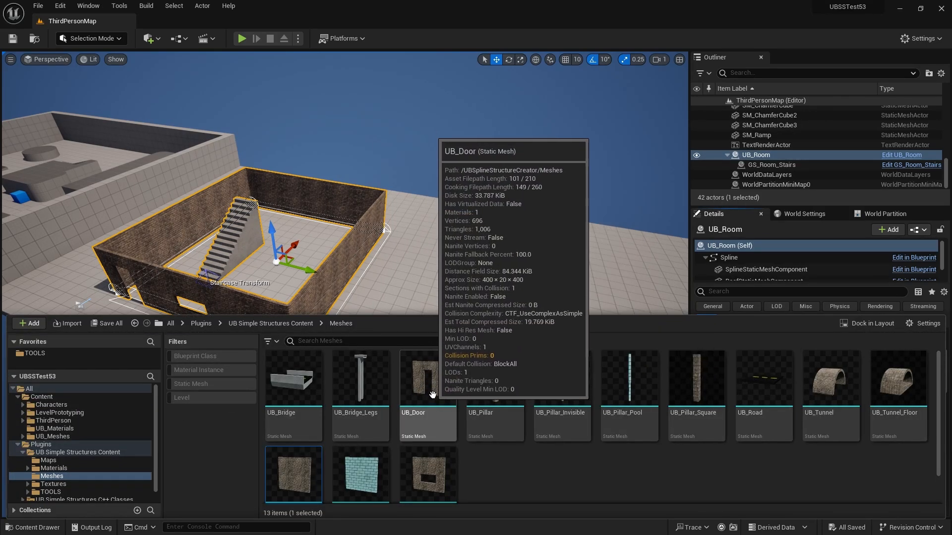
mouse_move(453, 382)
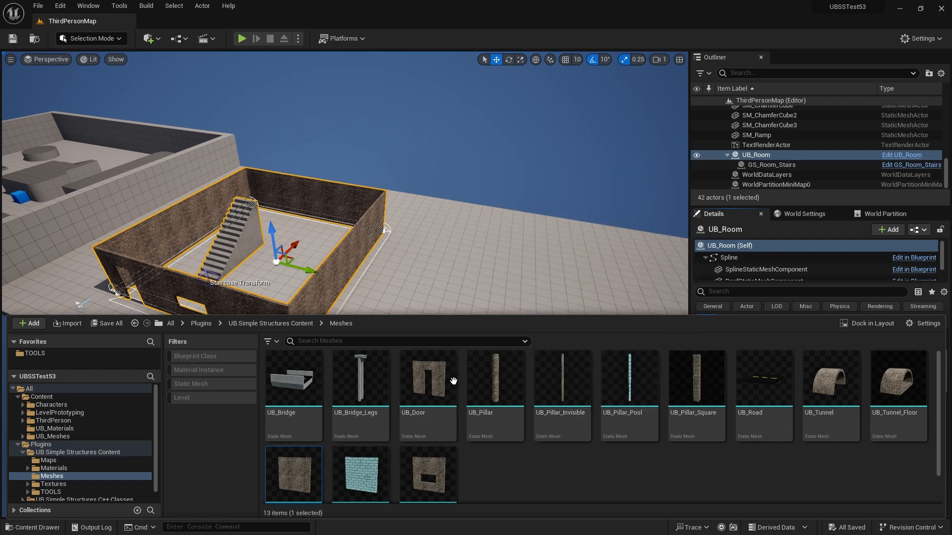
mouse_move(293, 475)
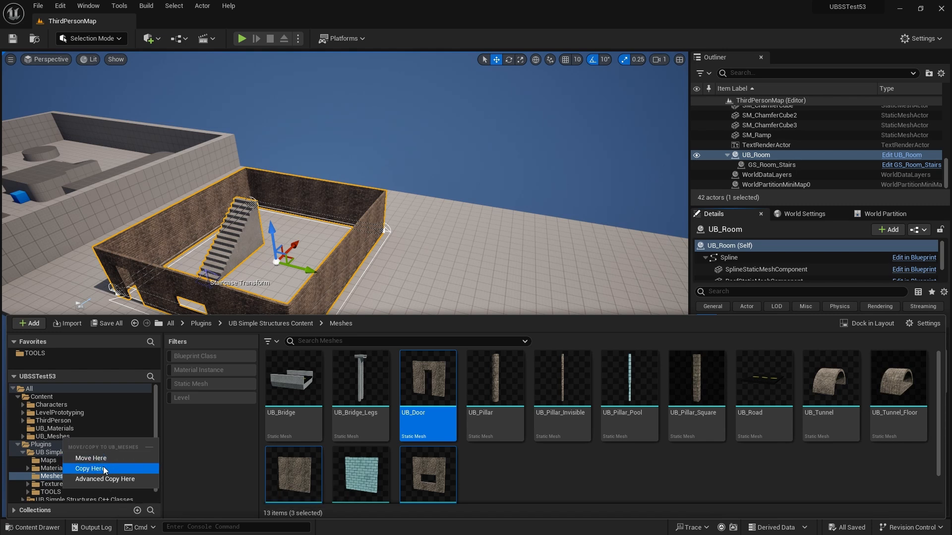
left_click(90, 468)
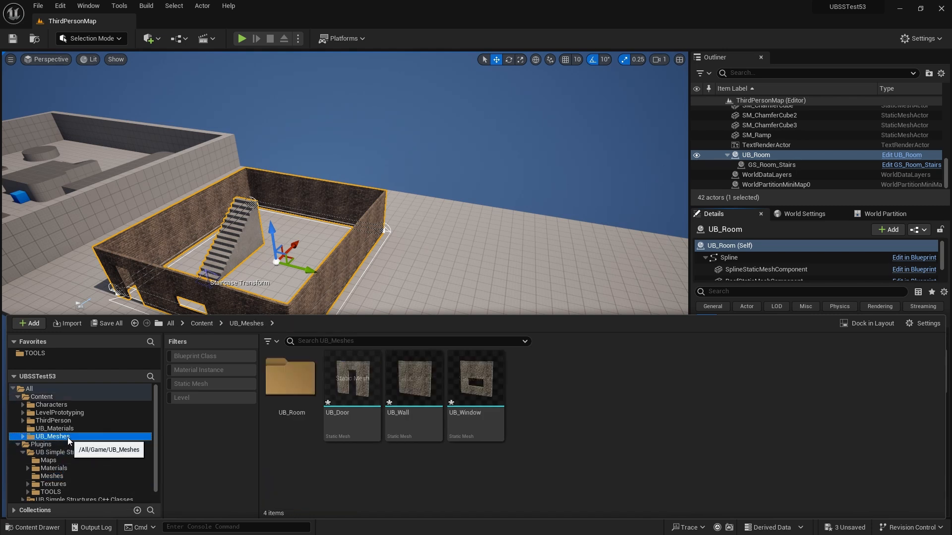
mouse_move(560, 400)
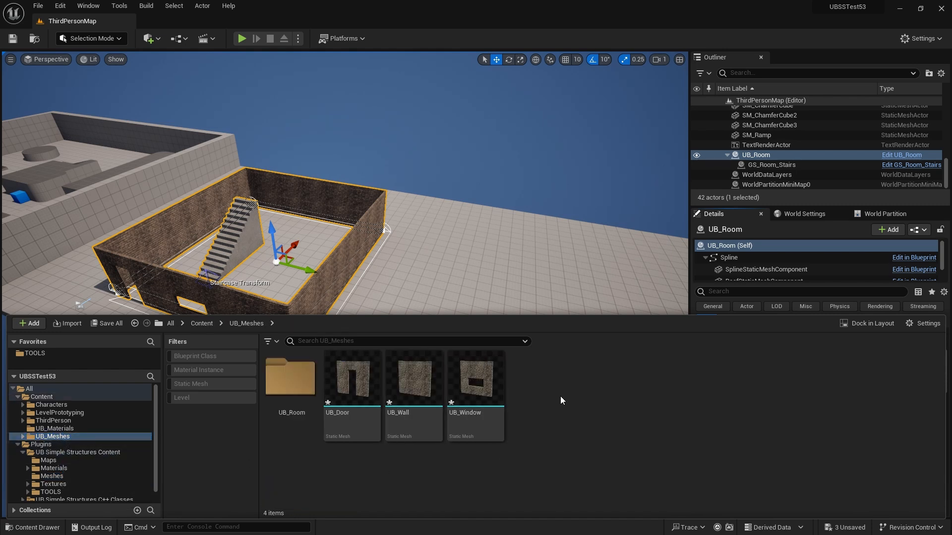
mouse_move(413, 381)
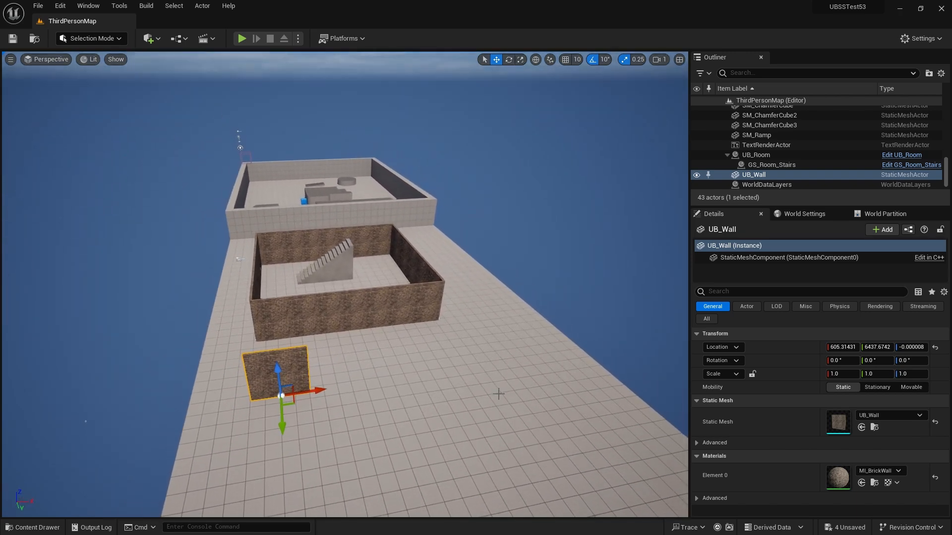
Step: Select the plain UB_Wall actor in the viewport rather than UB_Window
left_click(33, 527)
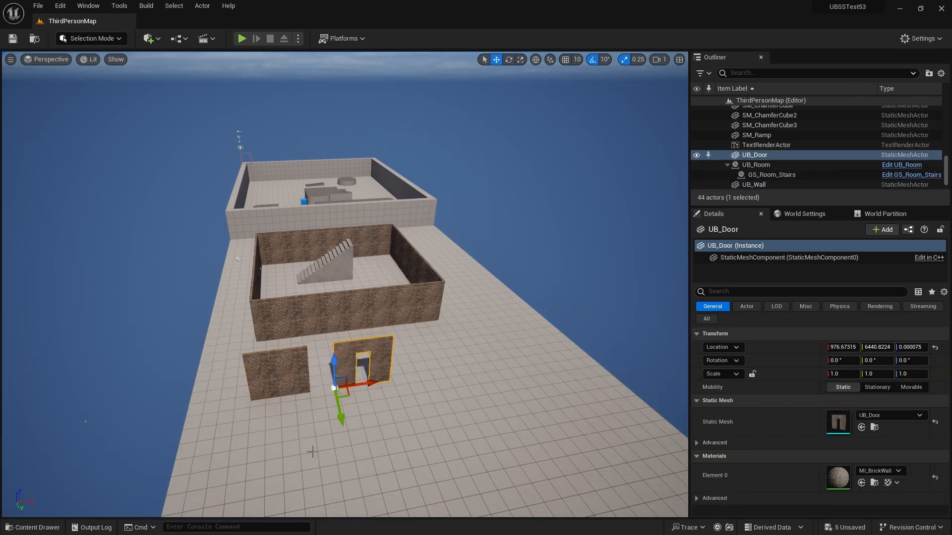
left_click(33, 527)
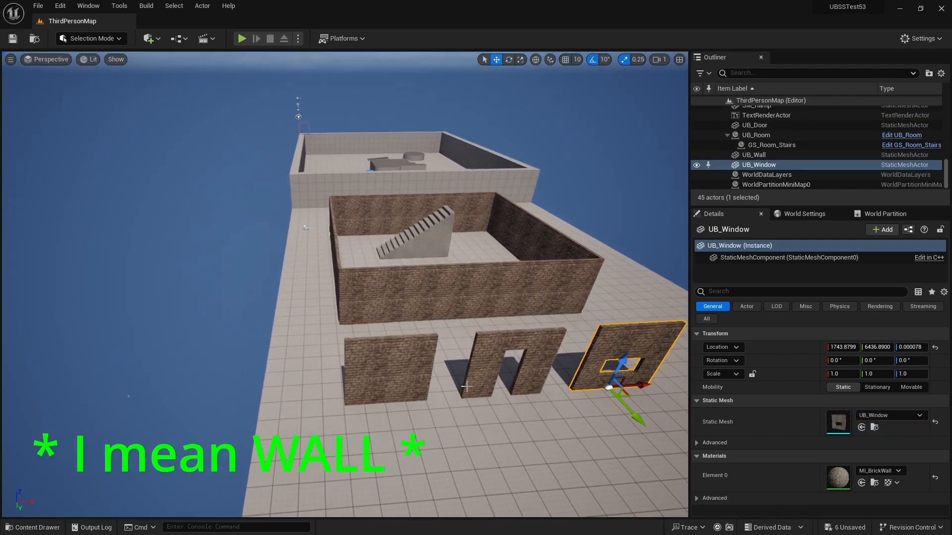
left_click(753, 155)
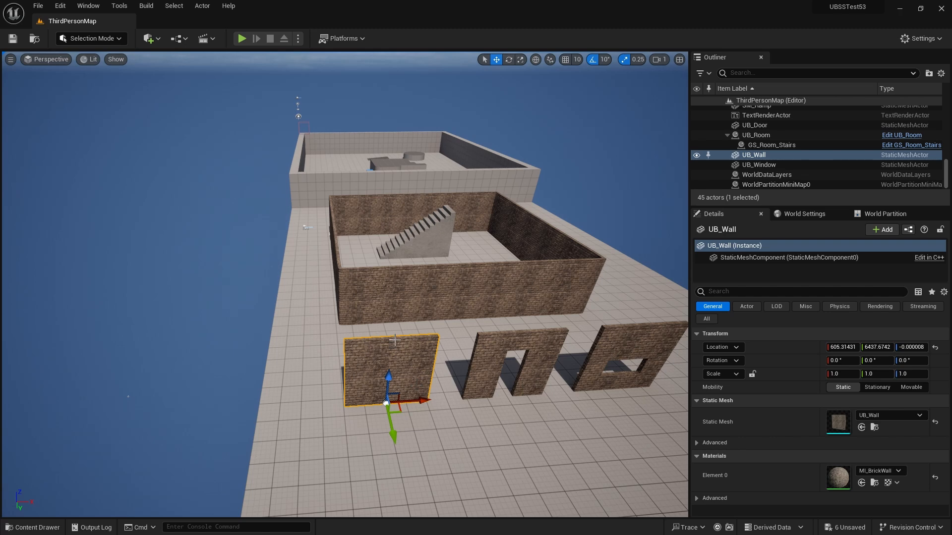
left_click(90, 38)
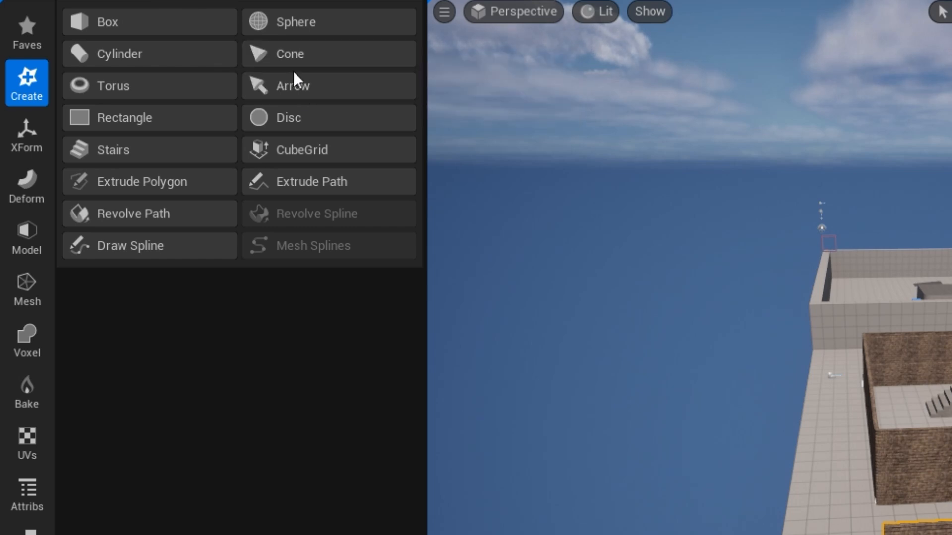
mouse_move(26, 237)
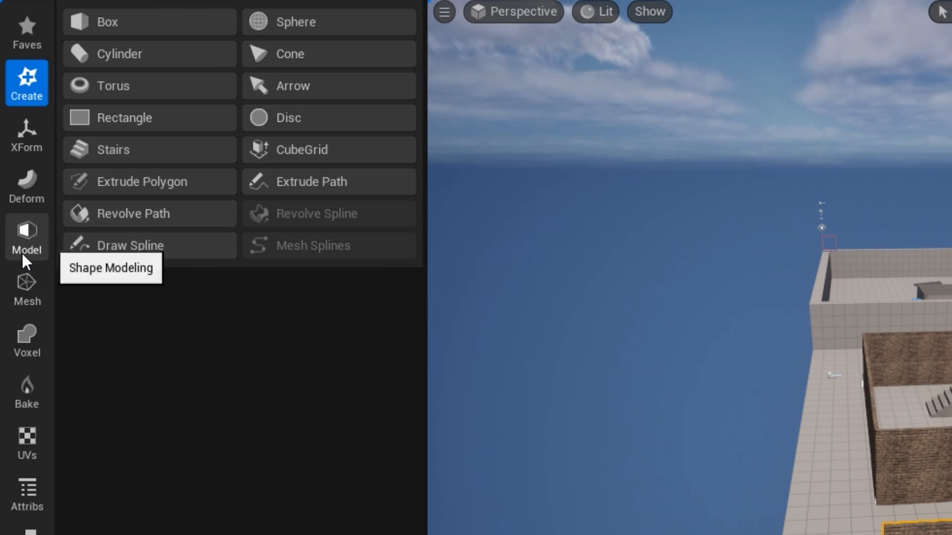
Step: In Modeling Mode's Attribs category, launch Edit Materials on the plain wall
left_click(26, 289)
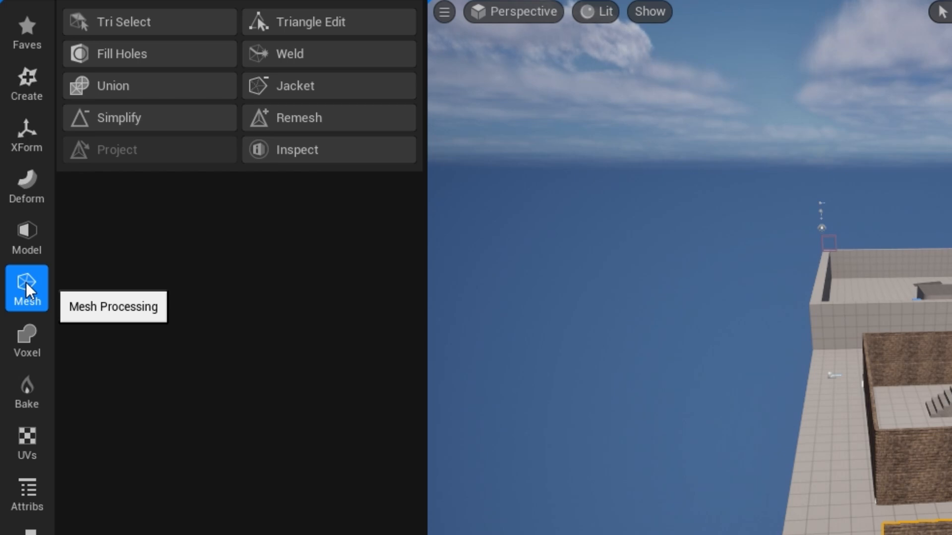
left_click(26, 492)
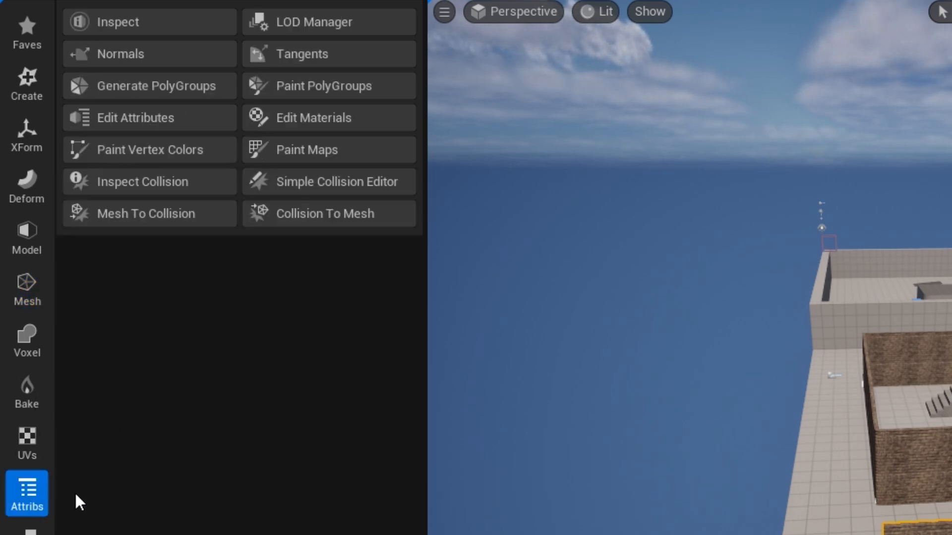
mouse_move(313, 118)
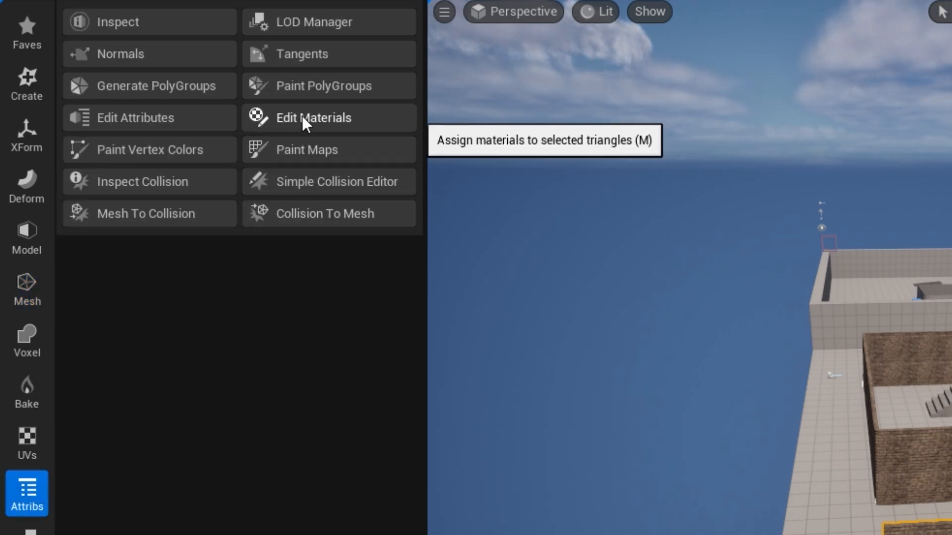
left_click(313, 118)
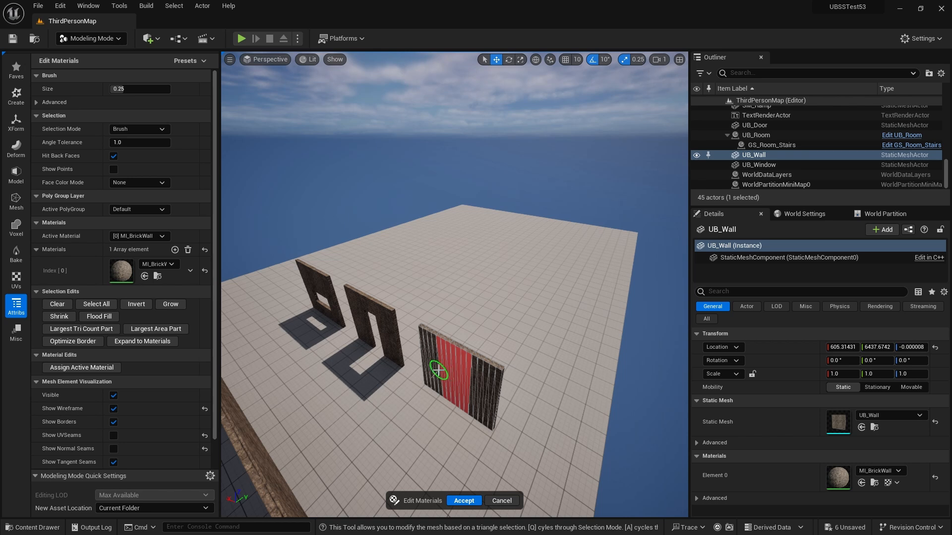
mouse_move(485, 362)
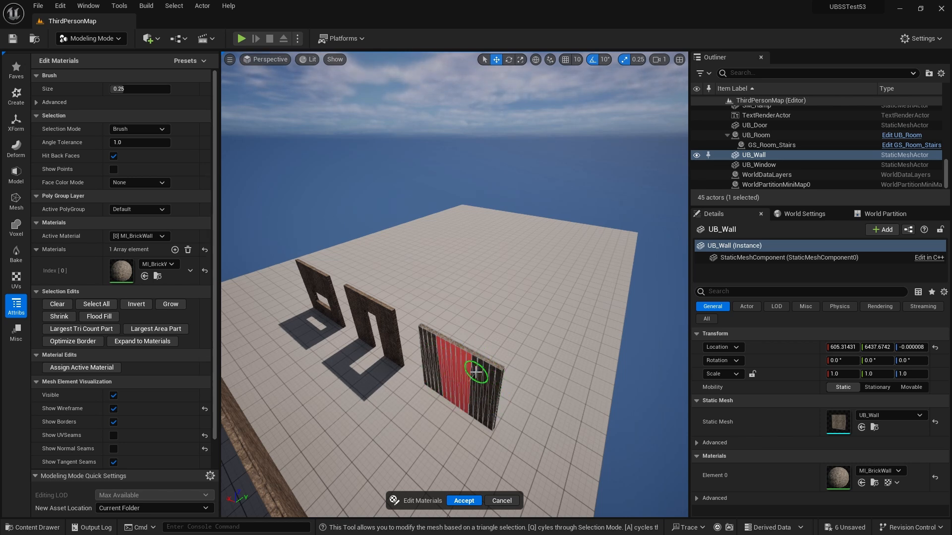
Step: Set Selection Mode to All in Group and pick the entire wall face
left_click(162, 129)
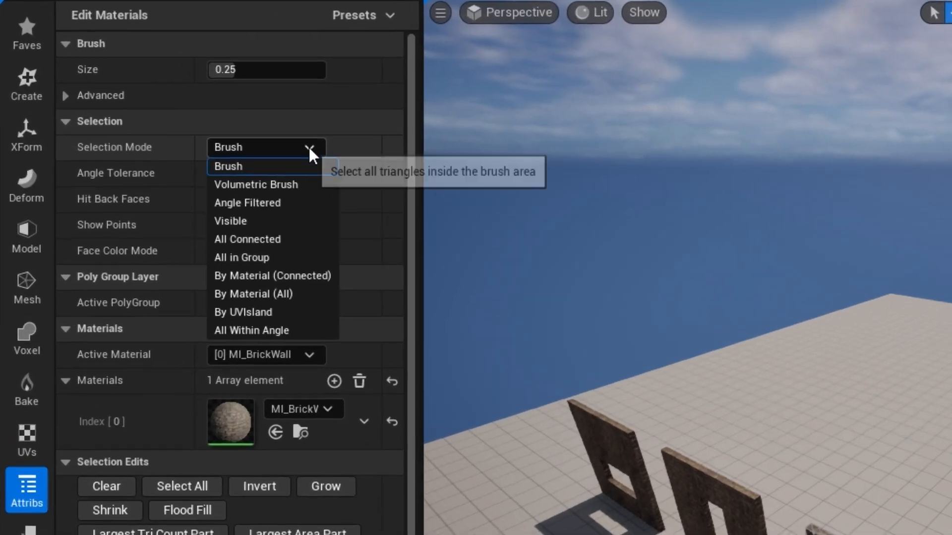
mouse_move(249, 240)
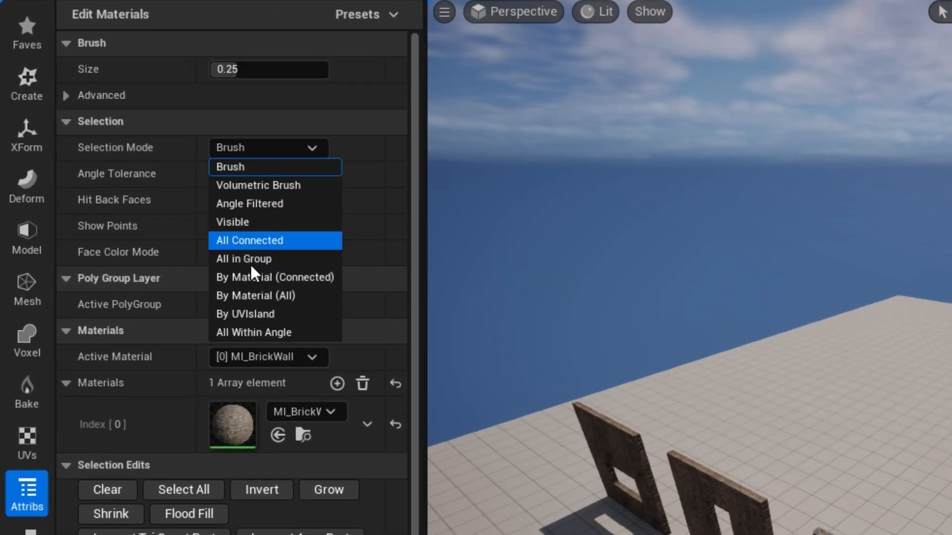
left_click(243, 259)
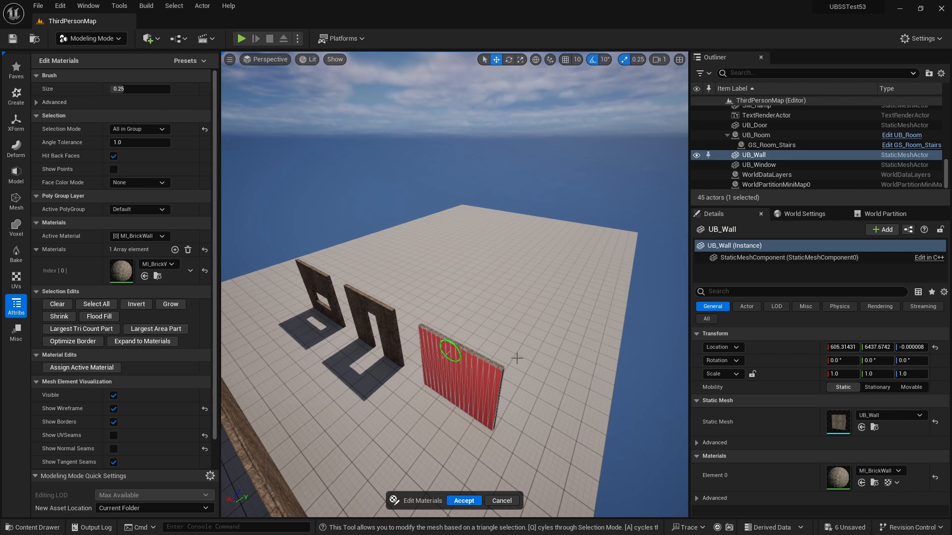
mouse_move(472, 380)
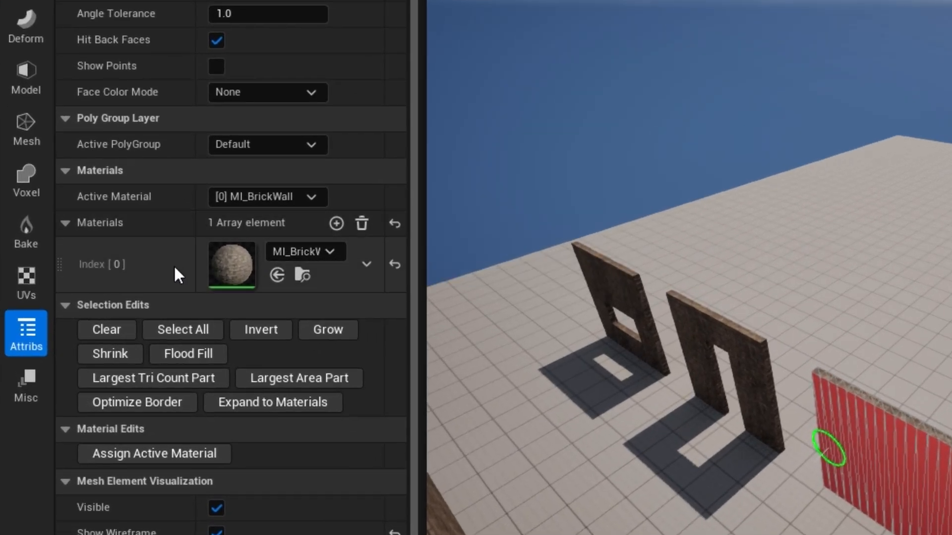
Step: Add an AnimSharingBlue material slot, assign it to all wall triangles, and accept
left_click(336, 224)
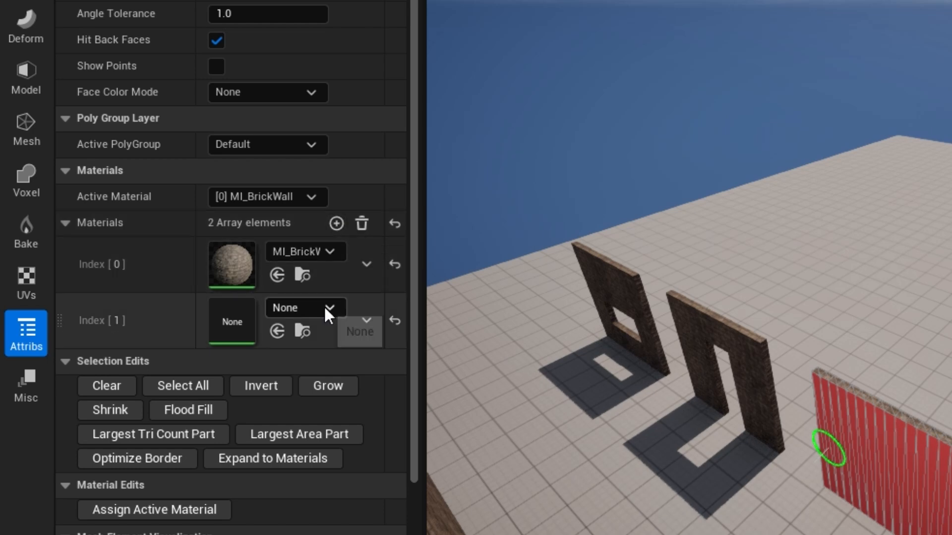
left_click(305, 308)
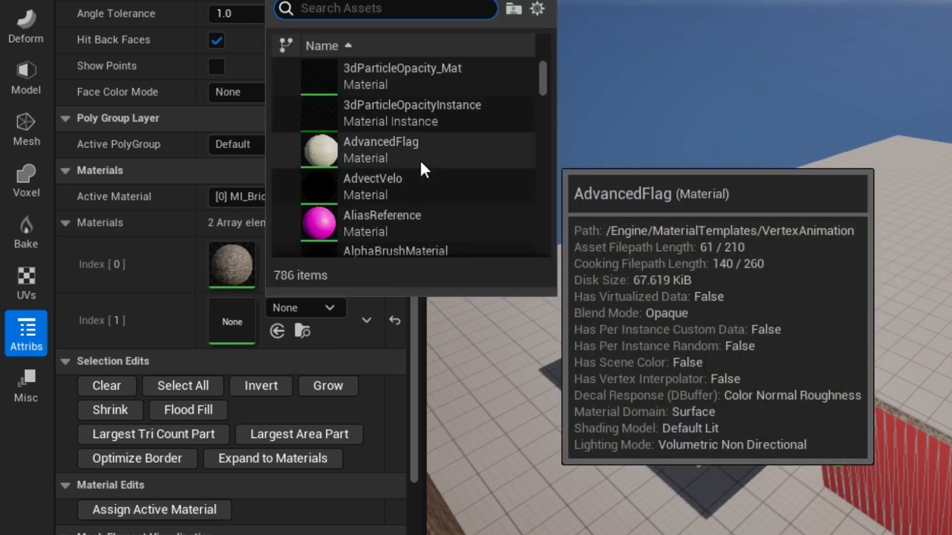
type("concre")
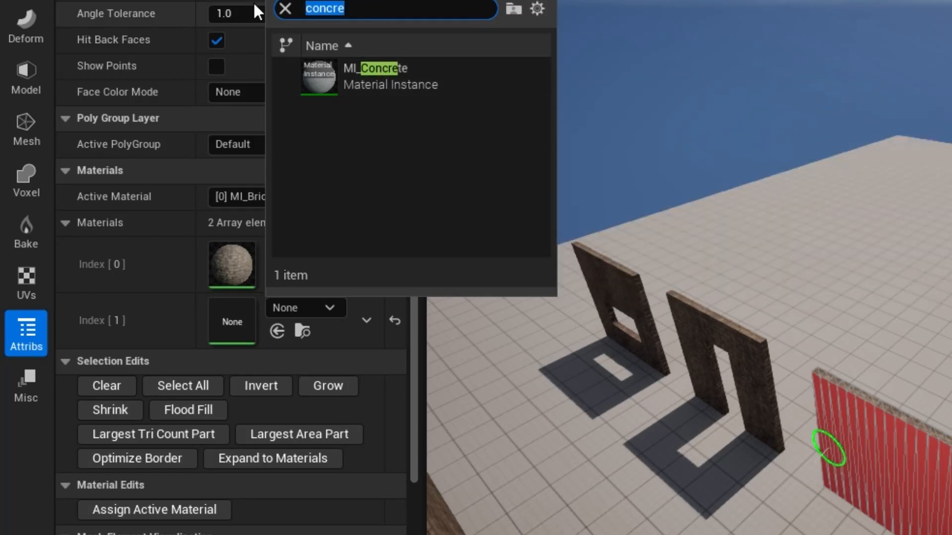
type("blue")
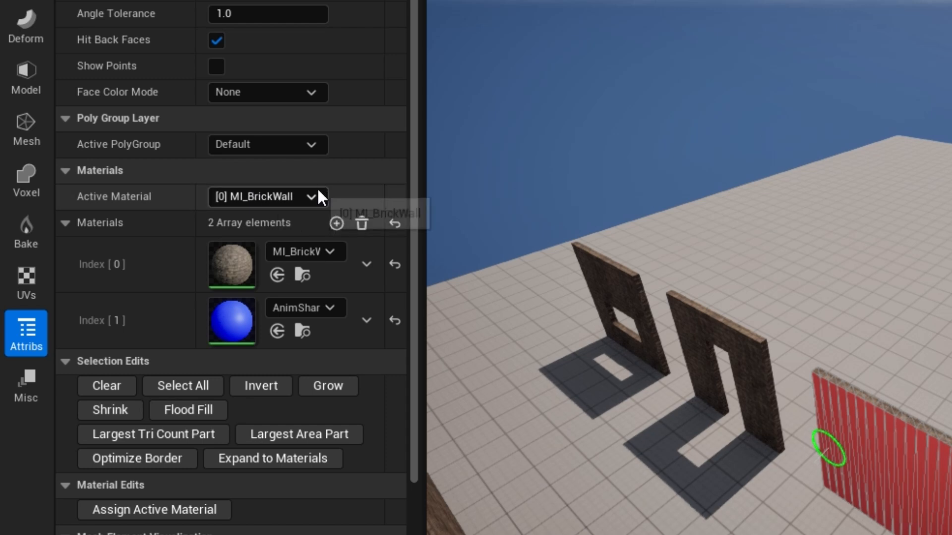
left_click(268, 197)
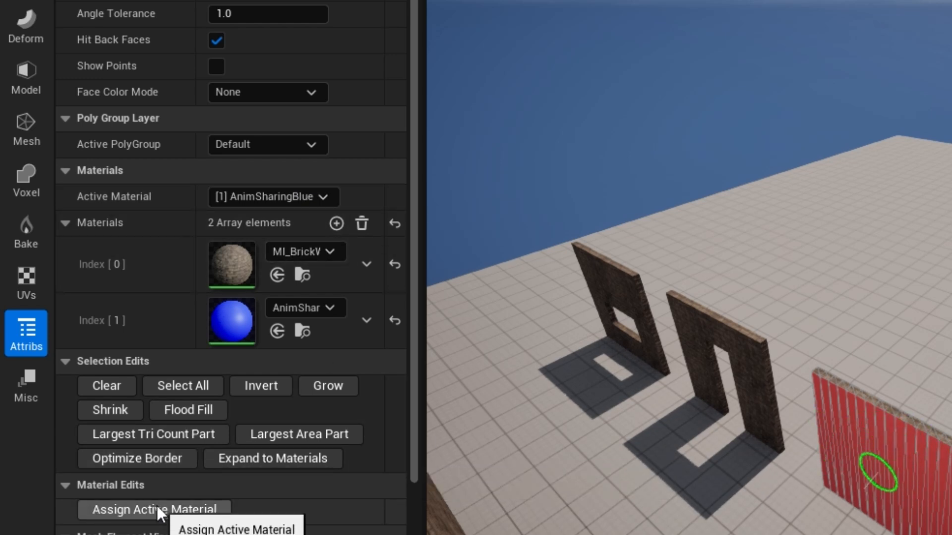
left_click(154, 510)
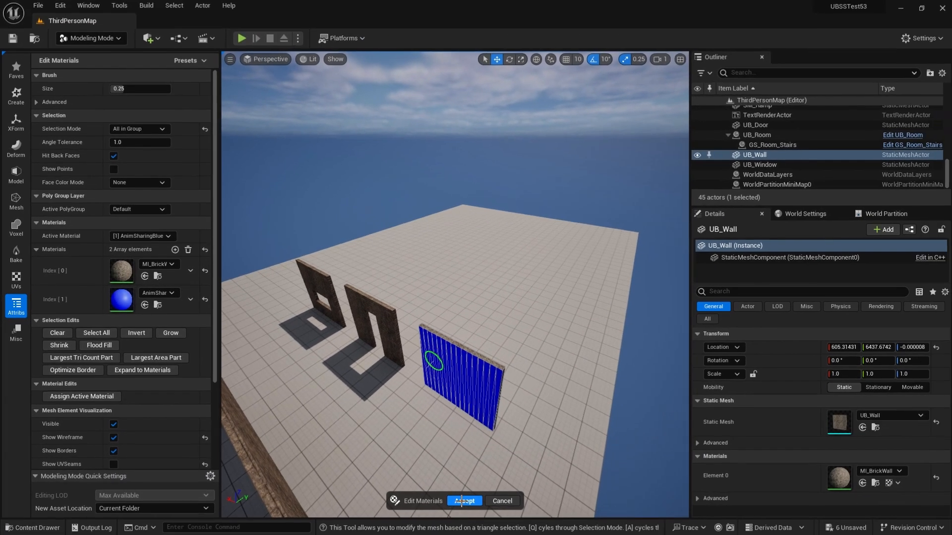
left_click(463, 500)
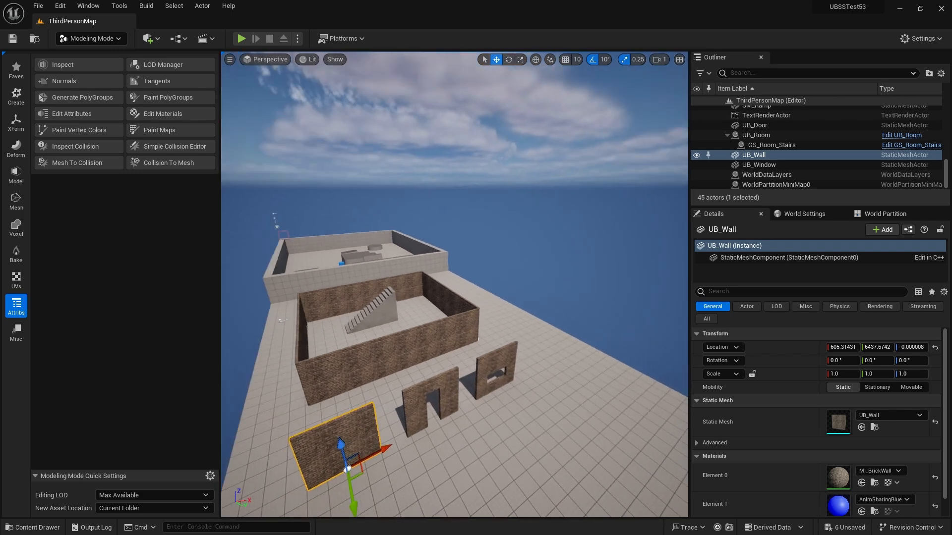
Step: Find UB_Room's Main Mesh asset and rename UB_Wall and UB_Door to UB_Wall_2S and UB_Door_2S
left_click(756, 135)
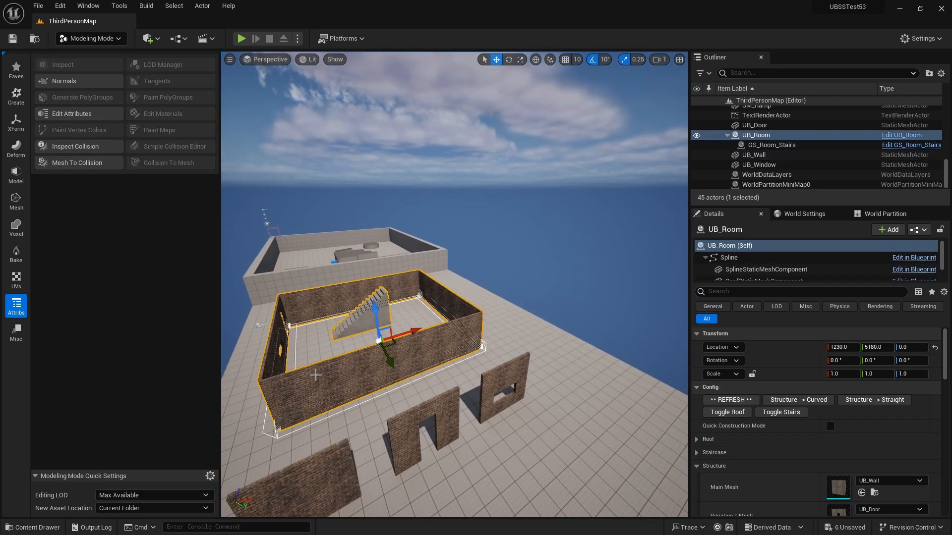
scroll("down", 3)
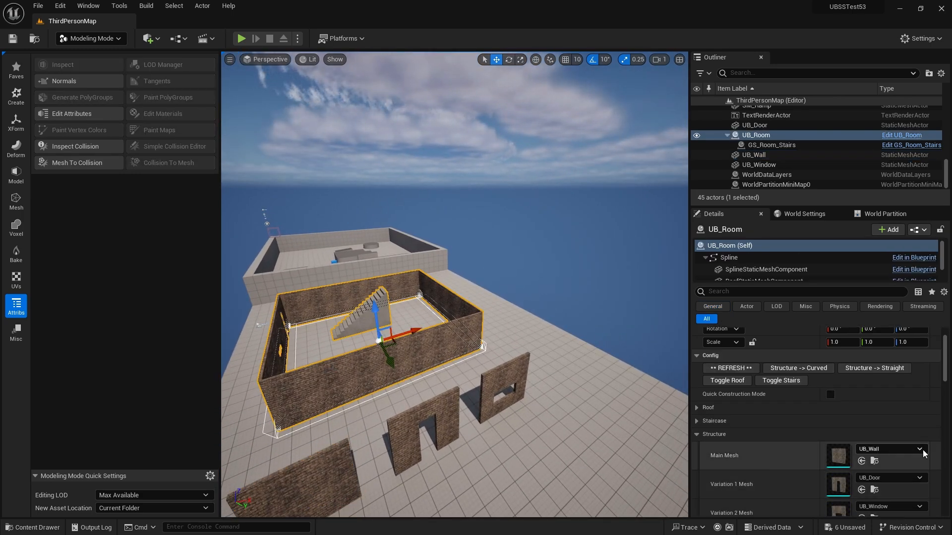
left_click(919, 449)
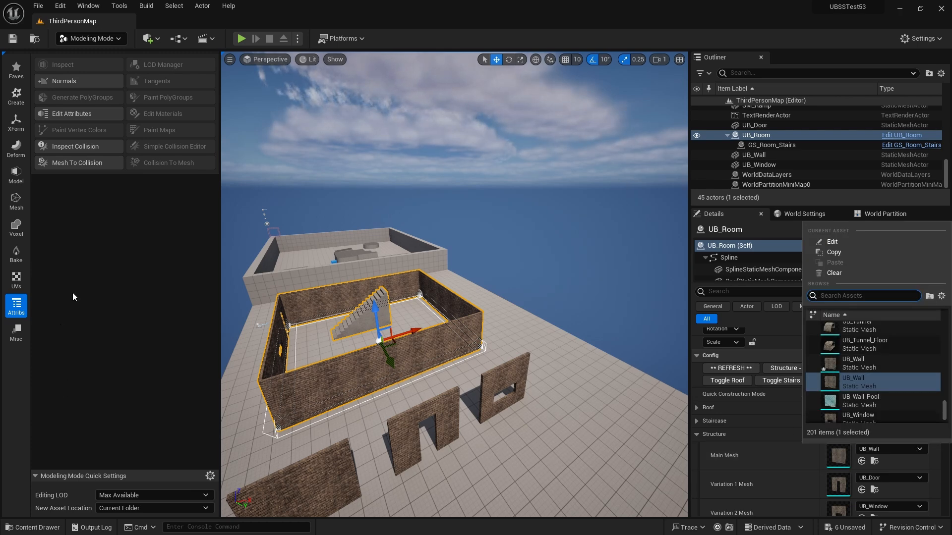
left_click(862, 295)
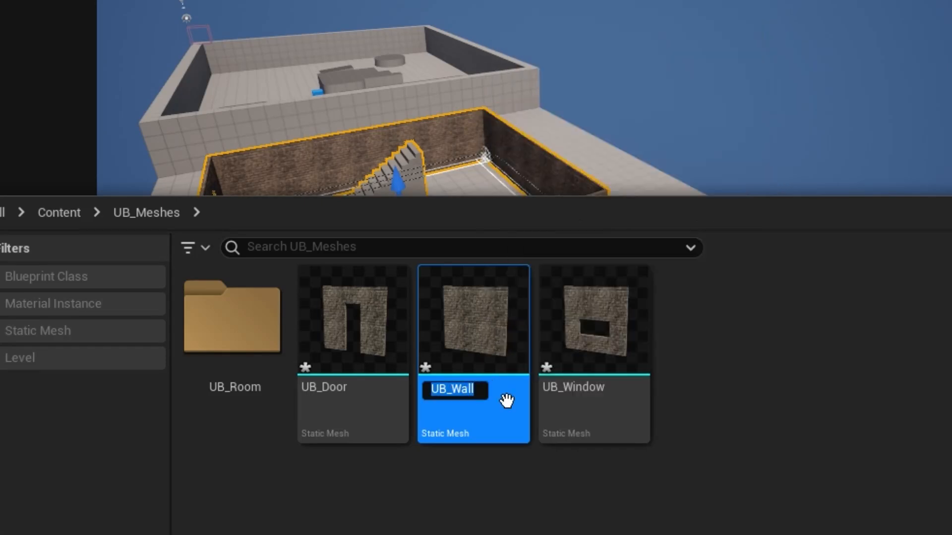
type("_2S")
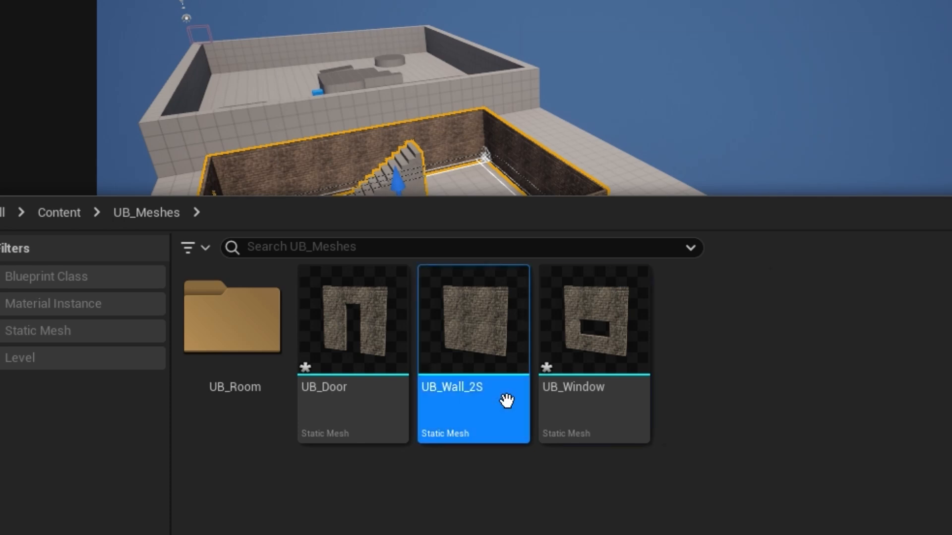
mouse_move(364, 337)
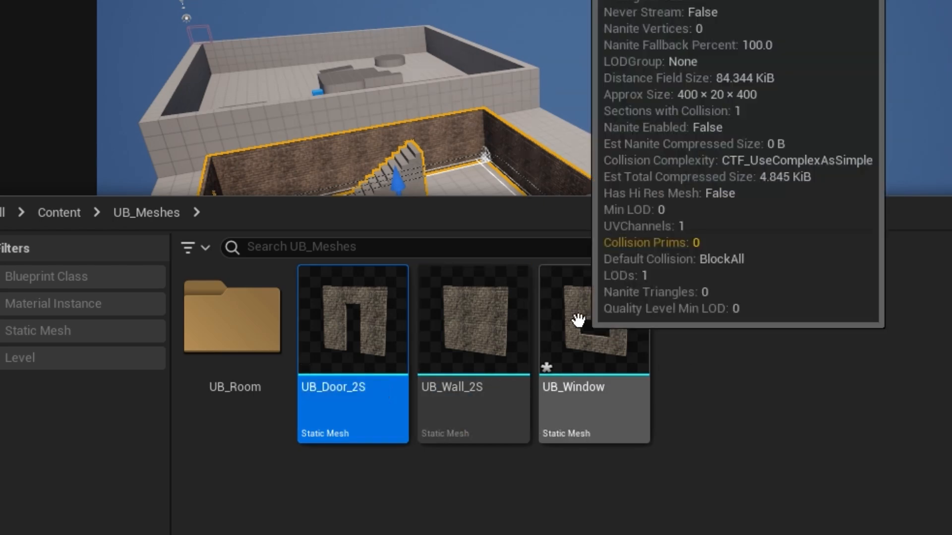
left_click(592, 319)
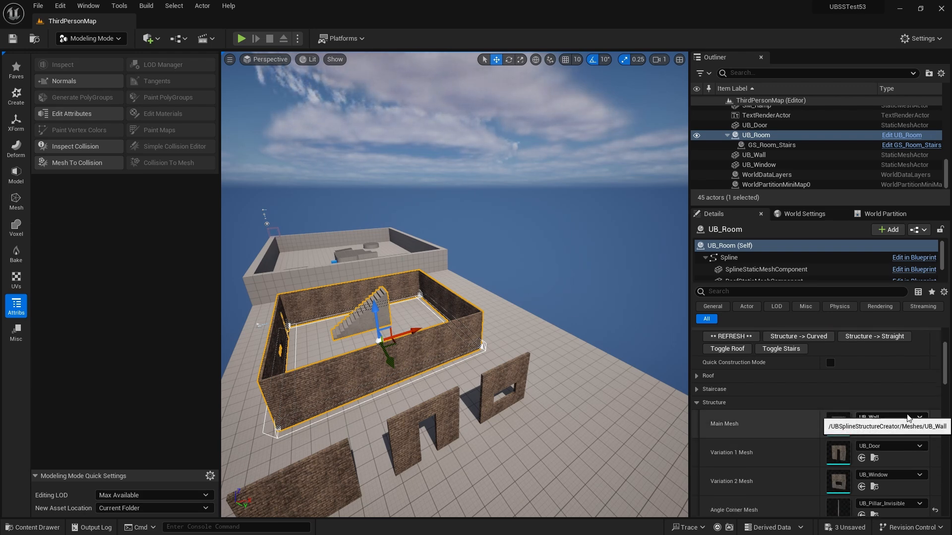
Step: Set UB_Room's Structure Main Mesh to UB_Wall_2S
left_click(920, 417)
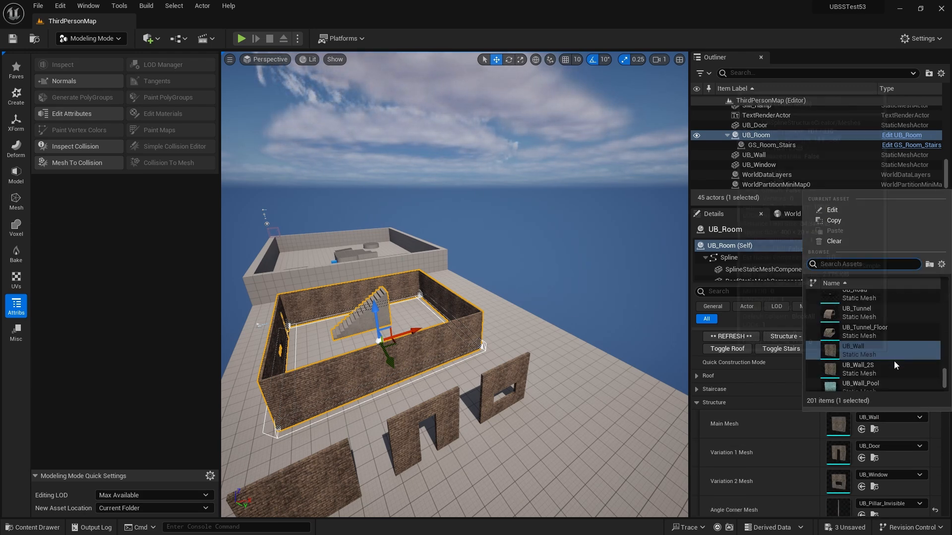
left_click(857, 369)
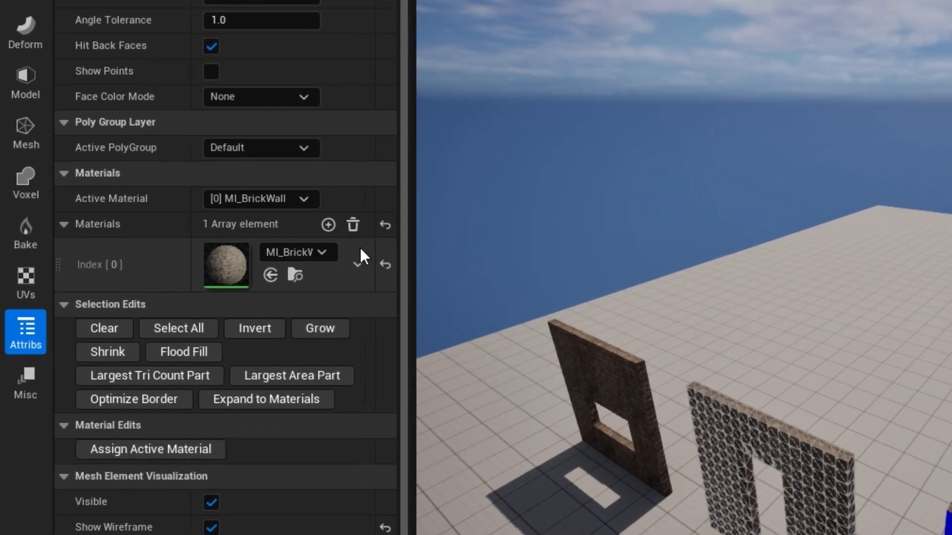
Step: Add an AnimSharingBlue slot to the door mesh, assign it to the faces, and accept
left_click(327, 224)
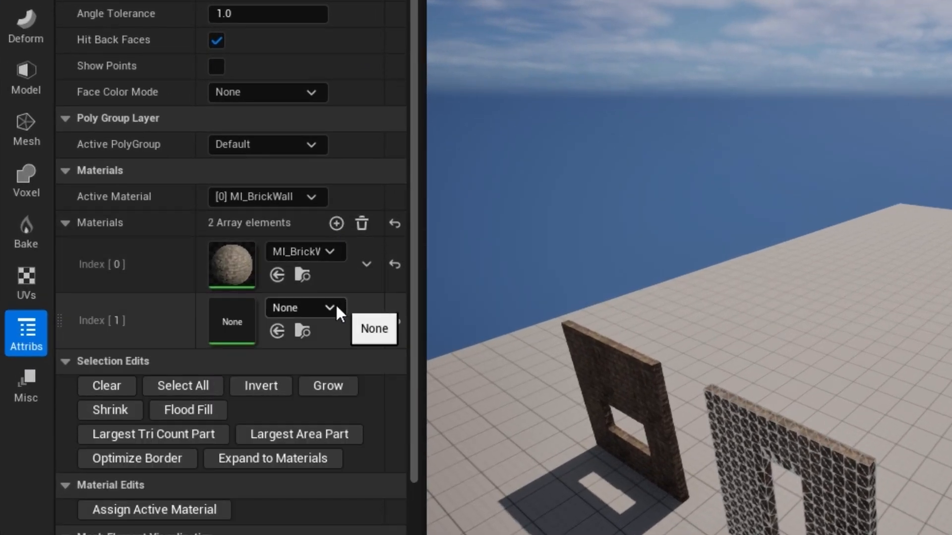
type("concret")
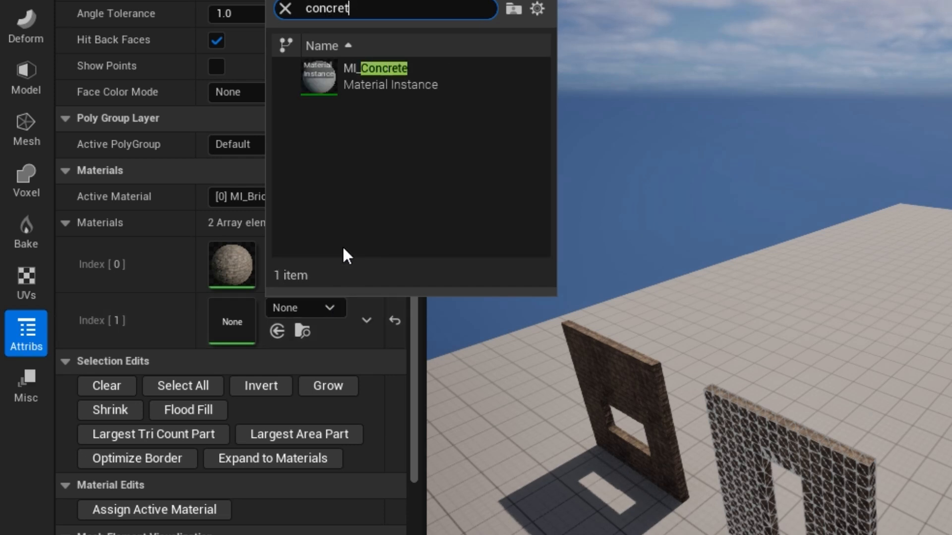
type("anim")
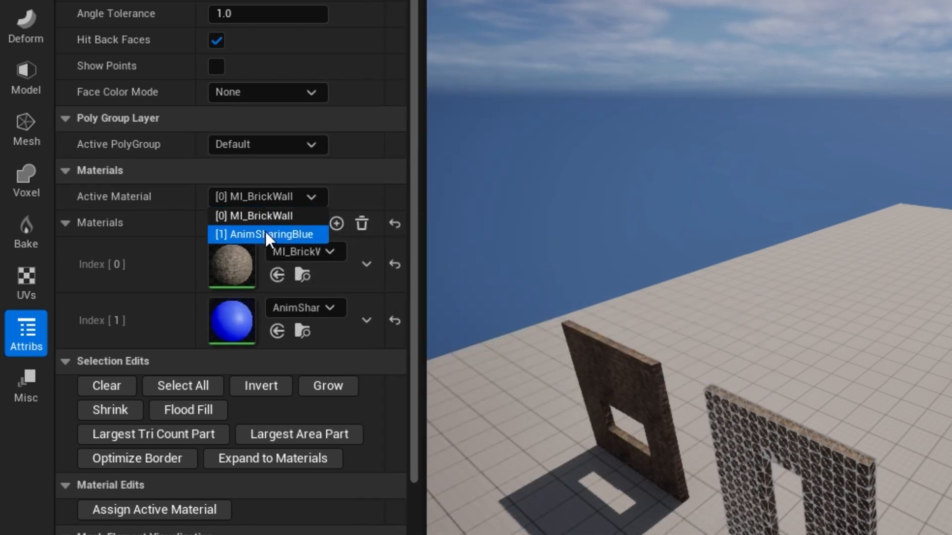
left_click(266, 234)
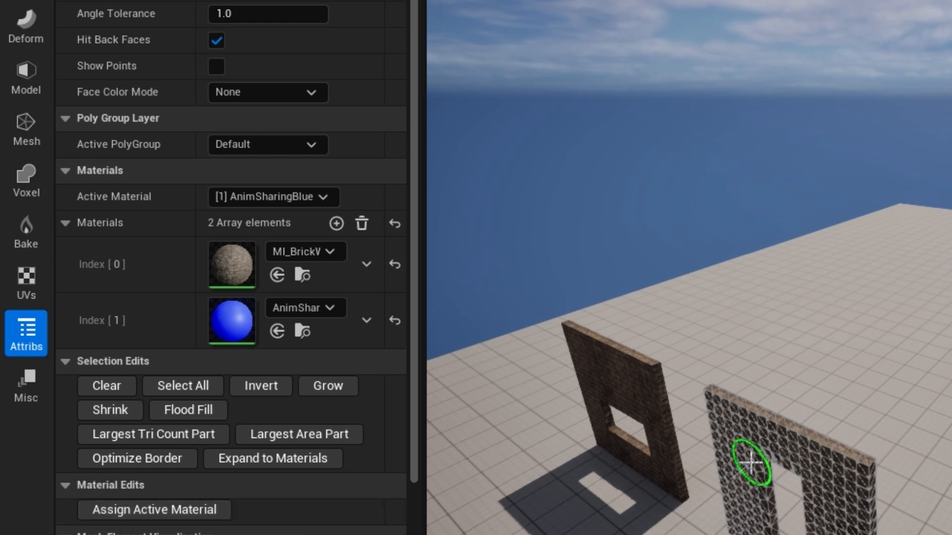
left_click(154, 510)
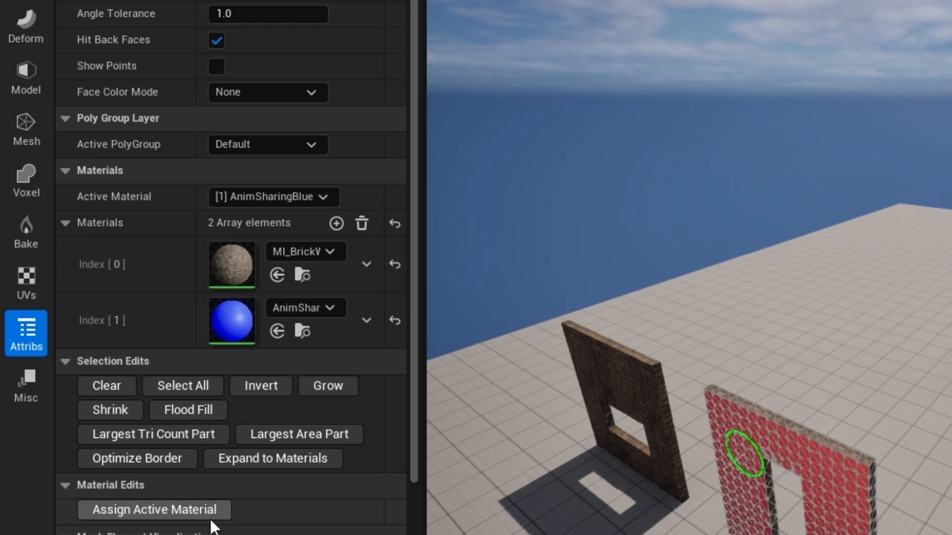
left_click(154, 510)
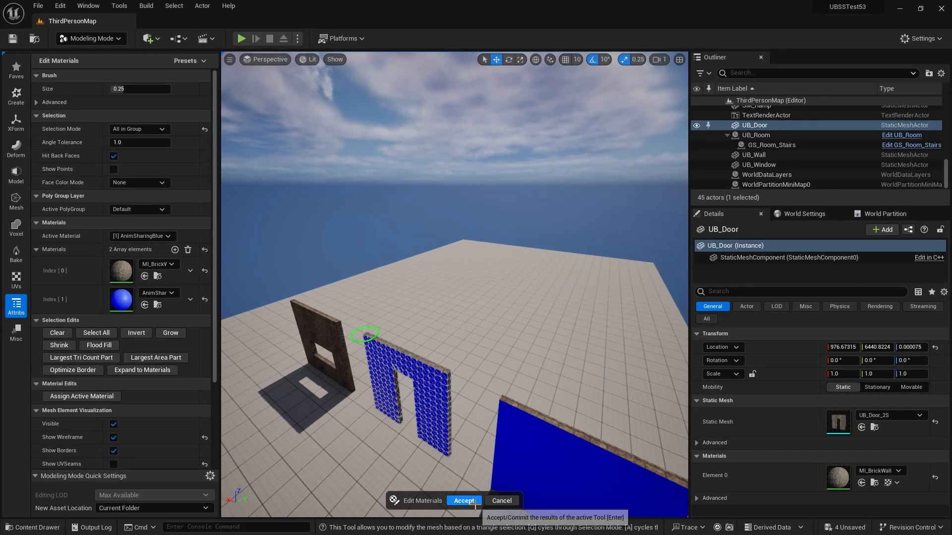
left_click(463, 501)
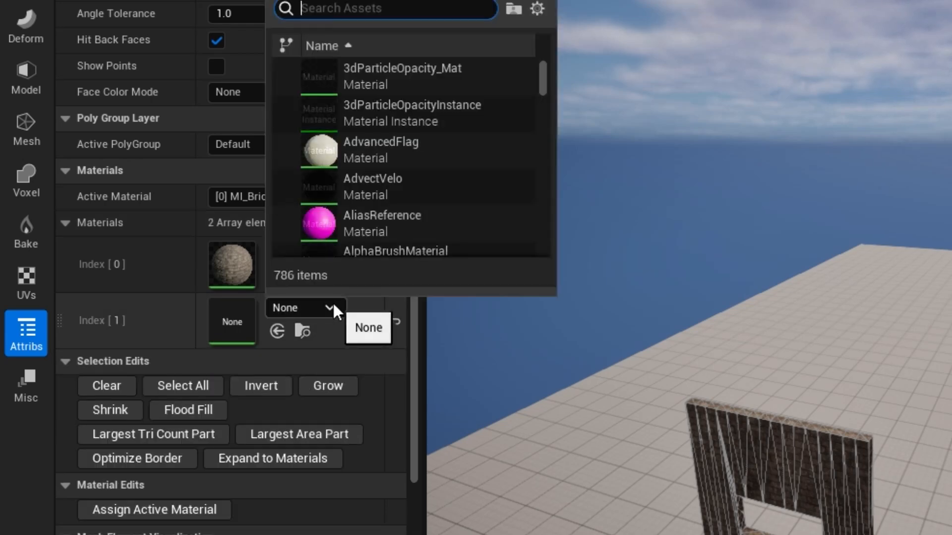
Step: Set the window mesh's Index [1] slot to AnimSharingBlue and make it active
type("anim")
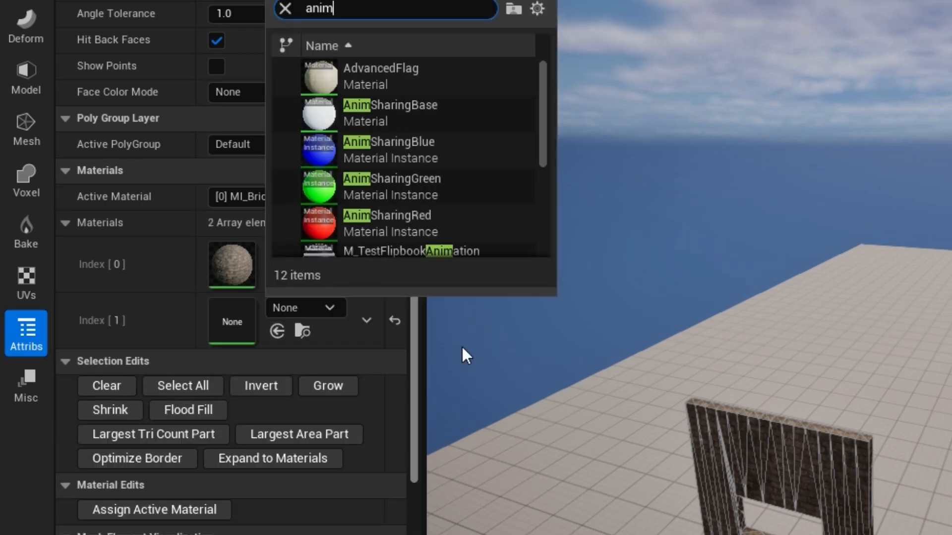
left_click(388, 150)
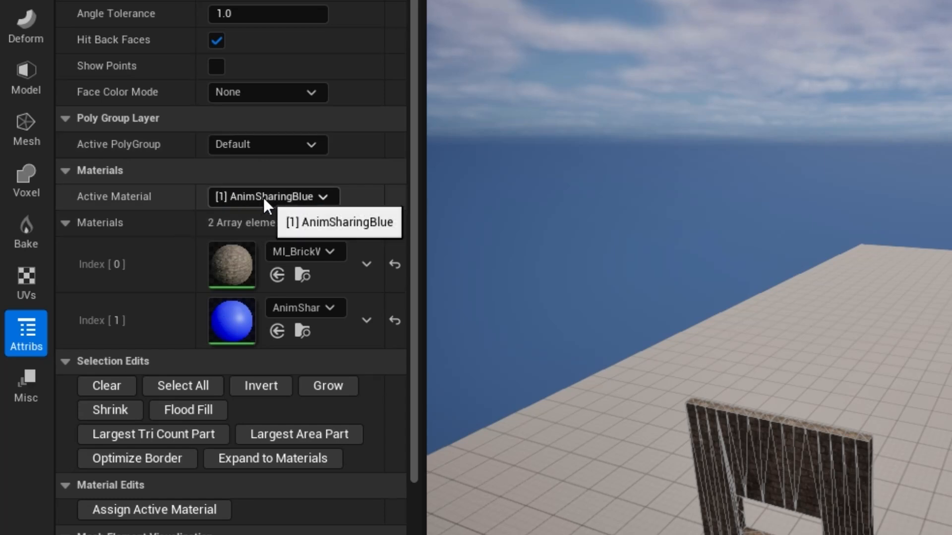
left_click(786, 464)
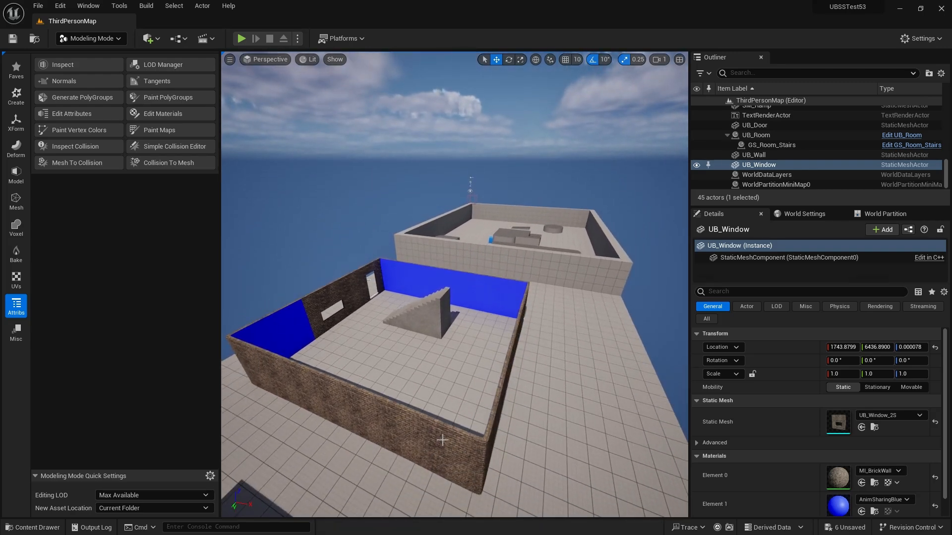
Step: On UB_Room, set Variation 1 Mesh to UB_Door_2S and Variation 2 Mesh to UB_Window_2S
left_click(756, 135)
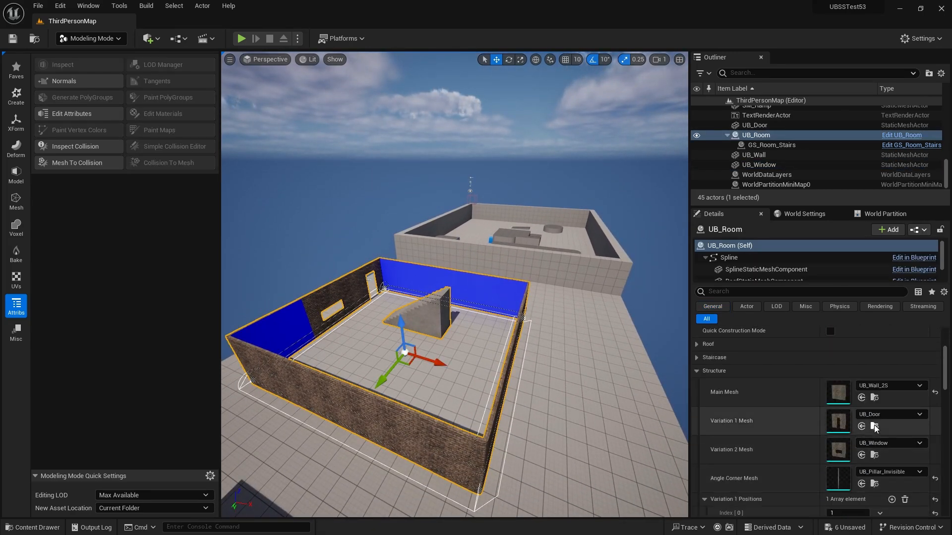
mouse_move(887, 415)
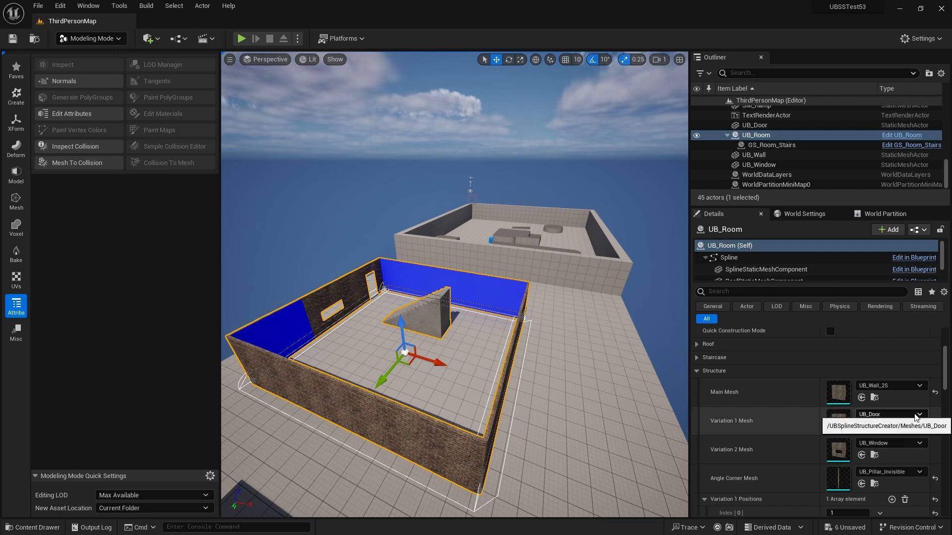
left_click(886, 414)
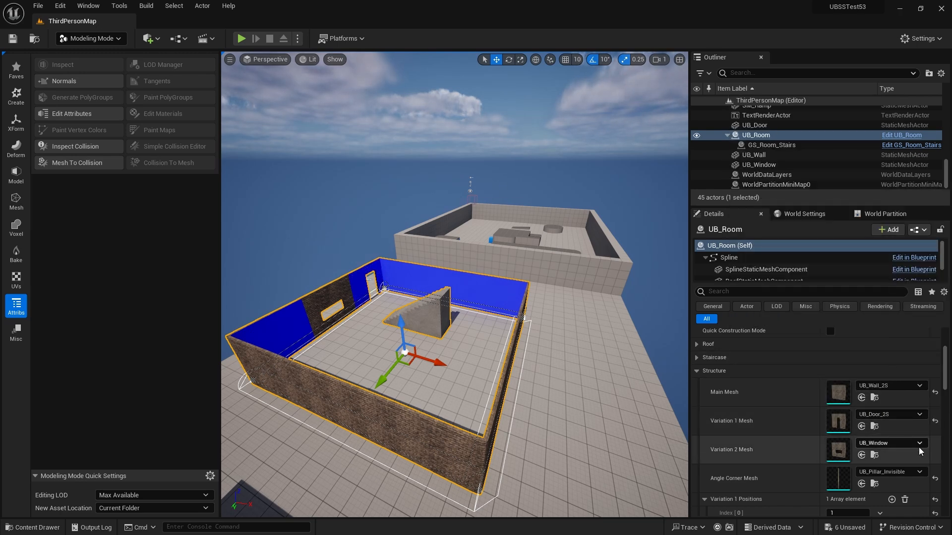
left_click(889, 443)
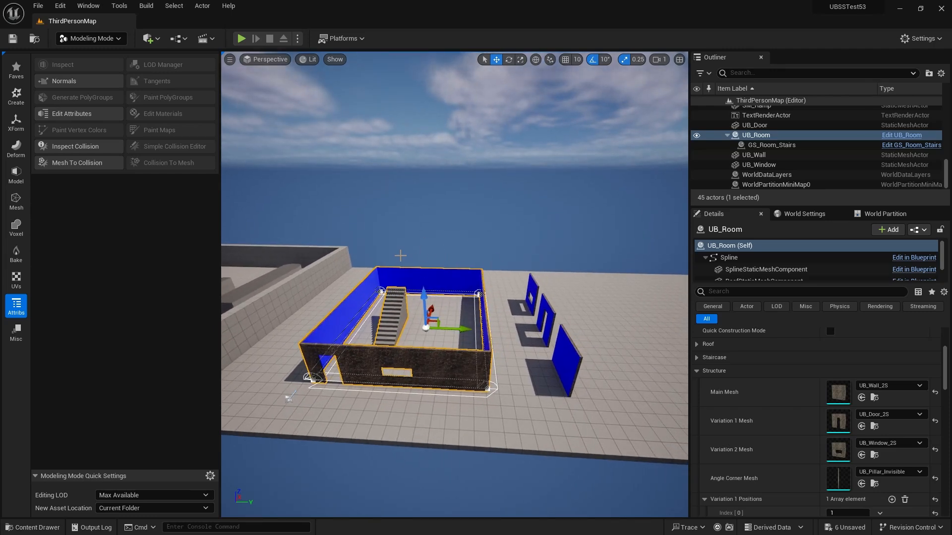
mouse_move(472, 289)
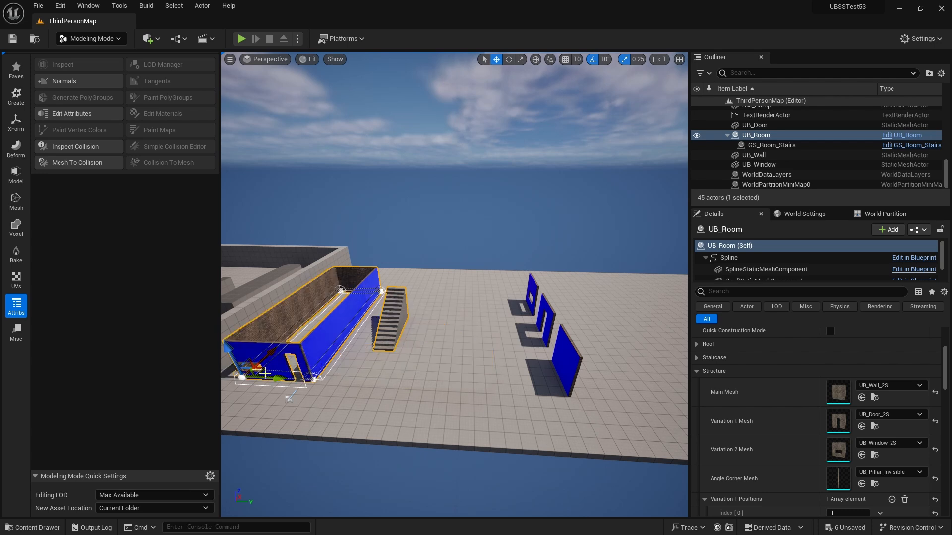
mouse_move(373, 305)
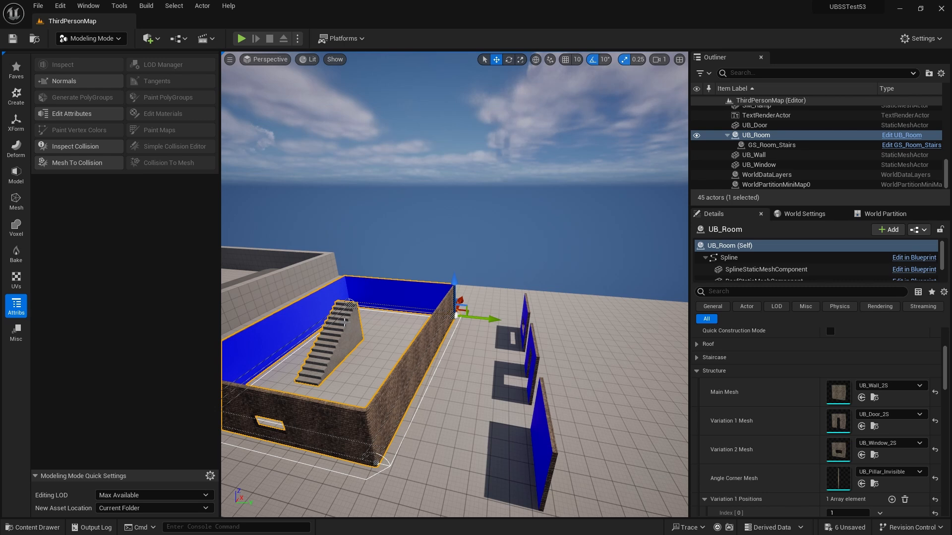
mouse_move(408, 308)
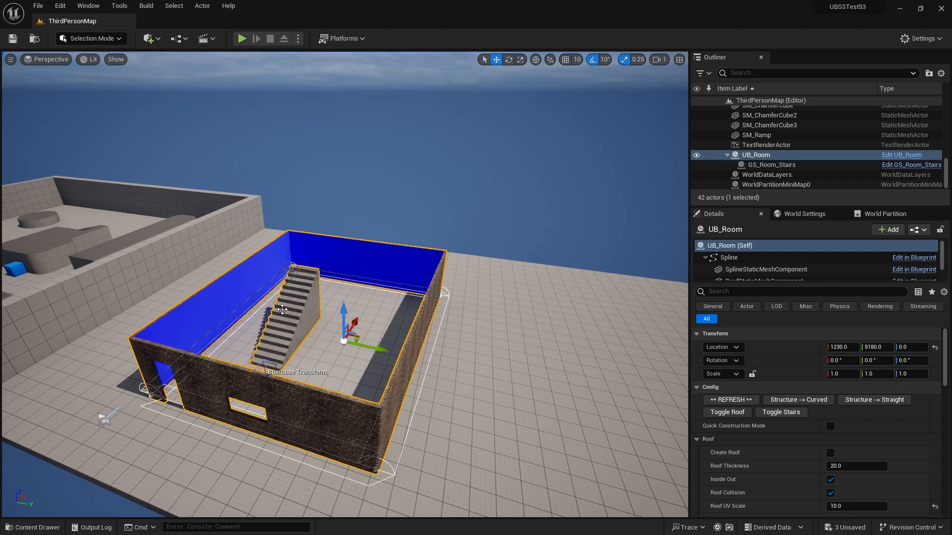
mouse_move(354, 387)
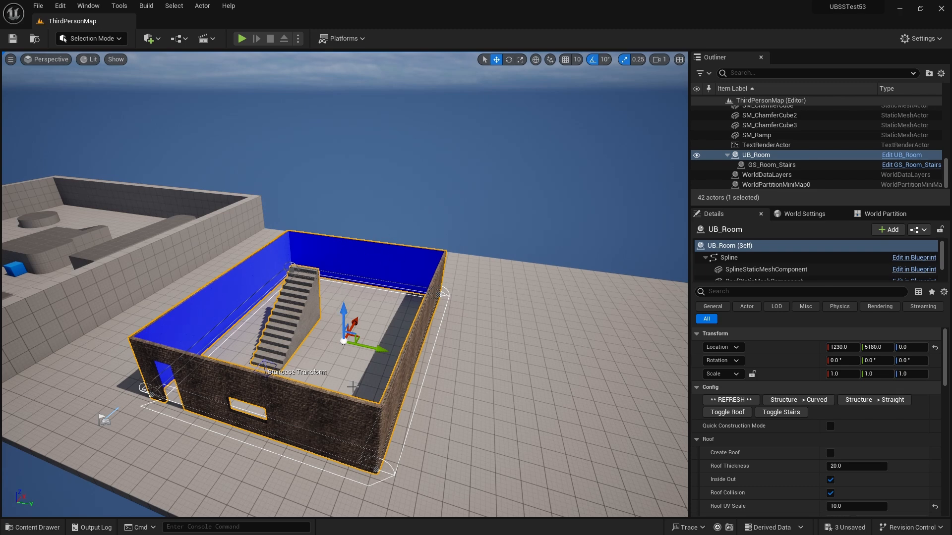
Step: Tick Create Roof on UB_Room and use MI_WoodFloor as the roof material
left_click(726, 412)
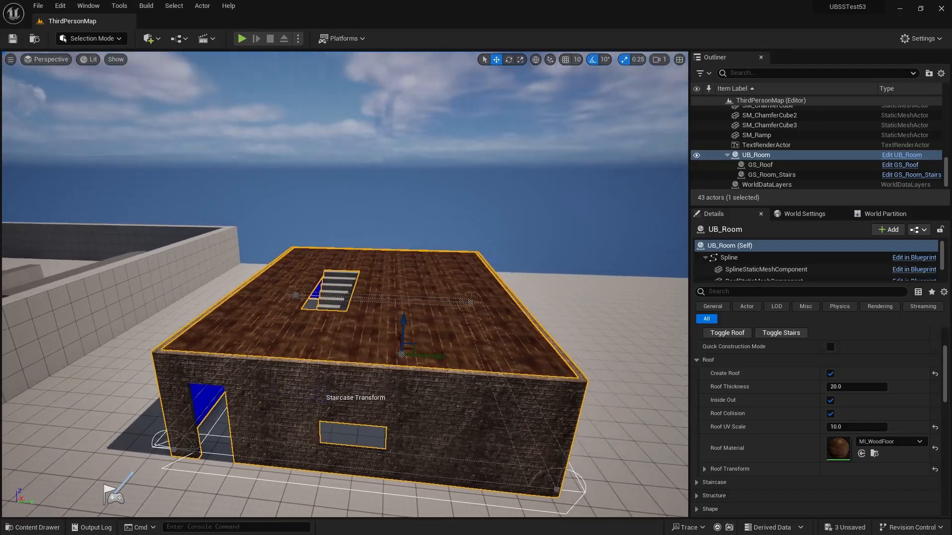
Step: Copy M_UB_Structure from the plugin Materials folder into Content/UB_Materials
left_click(30, 527)
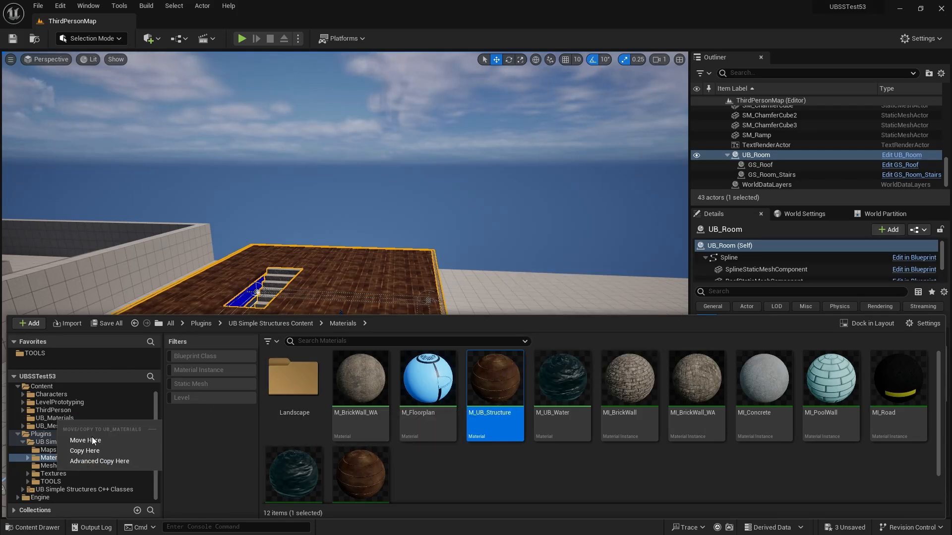
left_click(84, 440)
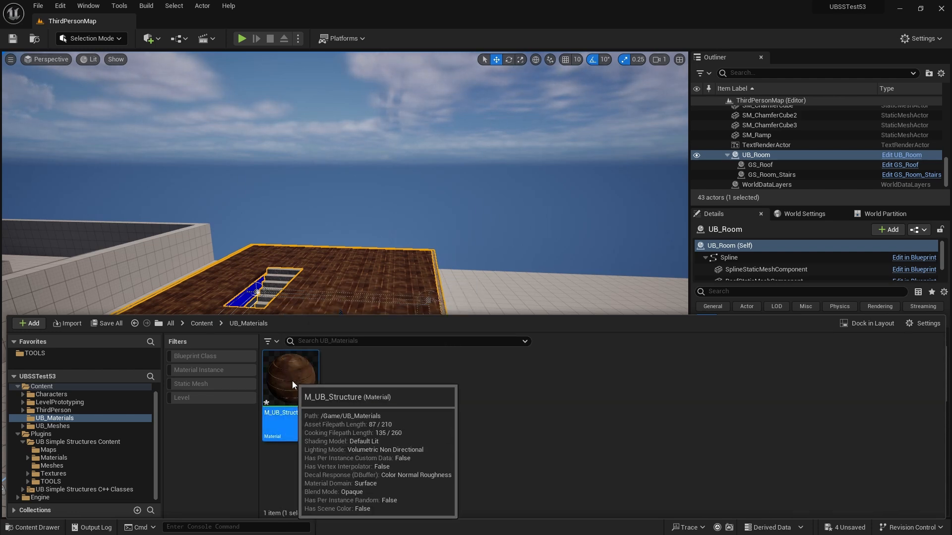
Step: Open M_UB_Structure in the Material Editor and zoom out the graph
double_click(290, 376)
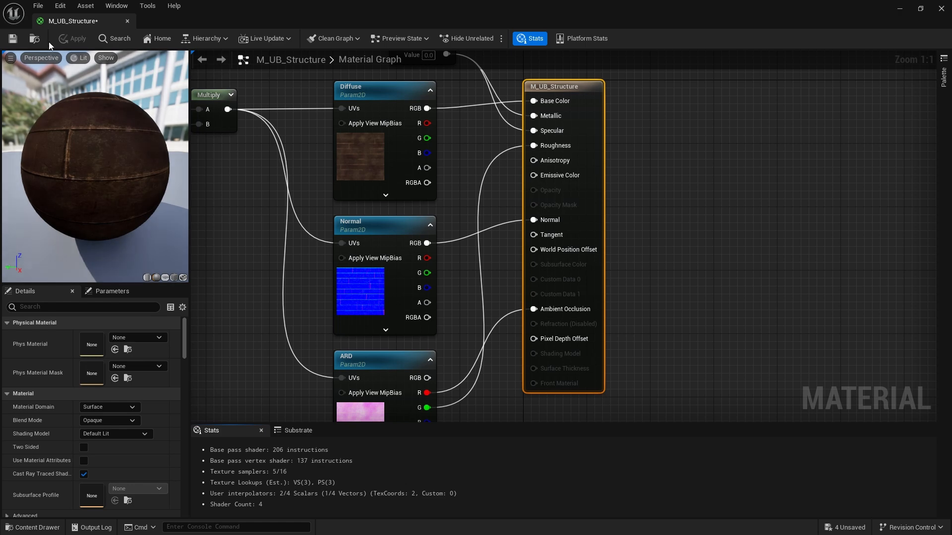
scroll("down", 3)
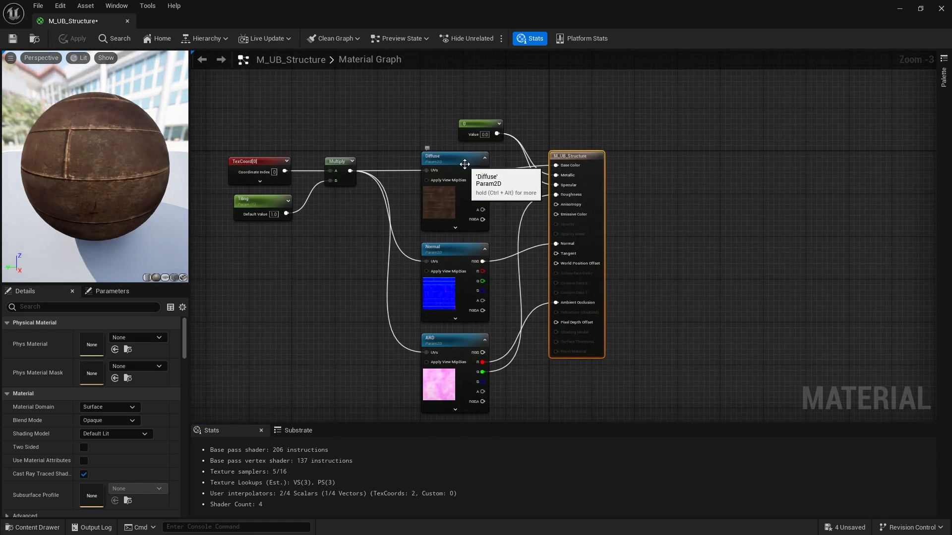
mouse_move(441, 260)
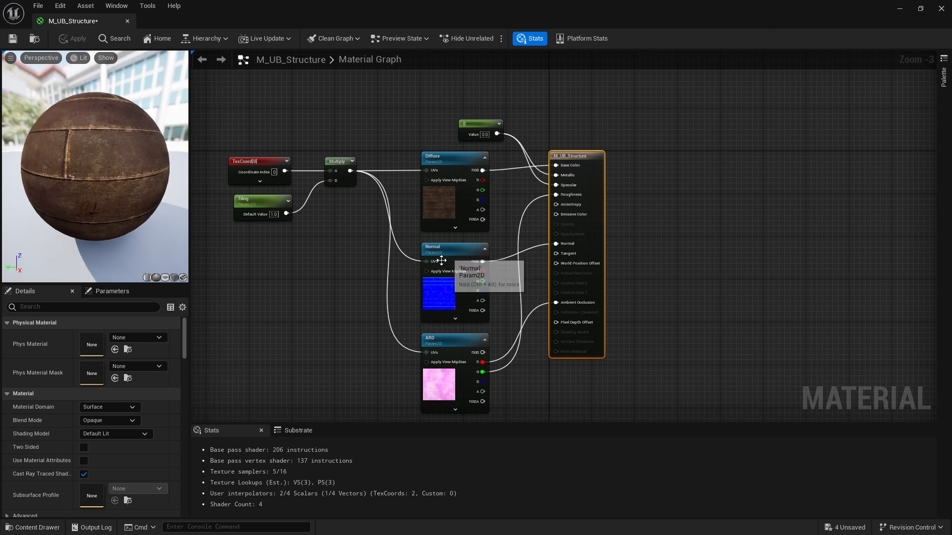
mouse_move(454, 348)
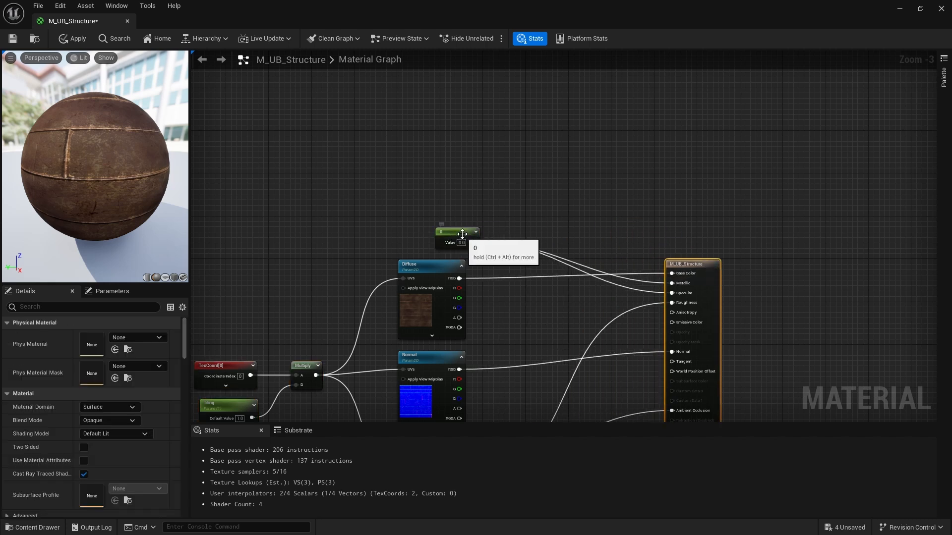
Step: Place the duplicated Diffuse node below the original as Diffuse Bottom, picking Concrete_Diffuse
left_click_drag(458, 232, 613, 290)
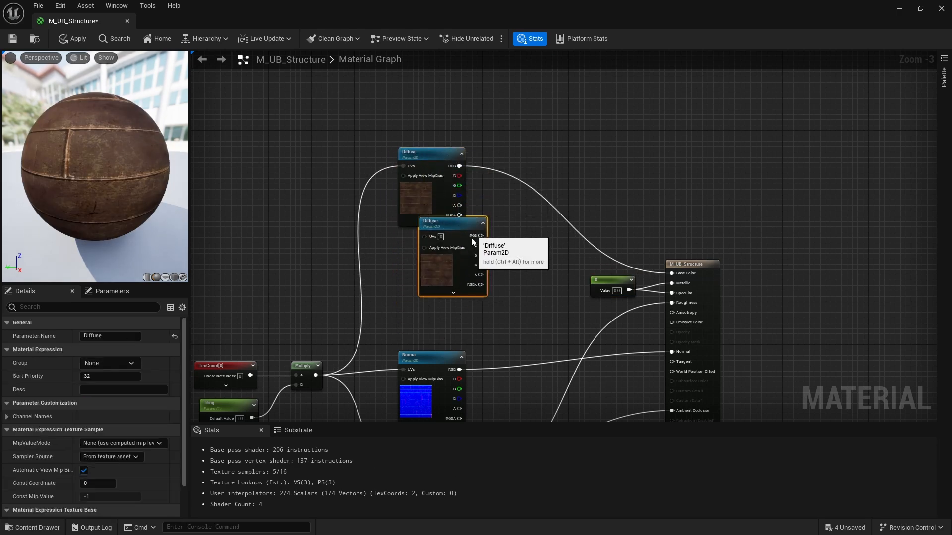
left_click_drag(452, 220, 431, 247)
type(" Bottom")
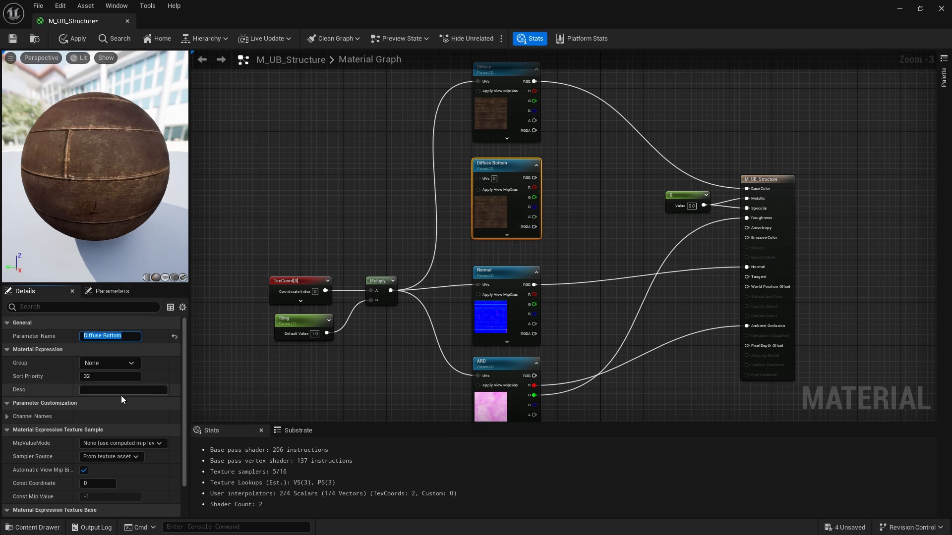
scroll("down", 3)
type("c")
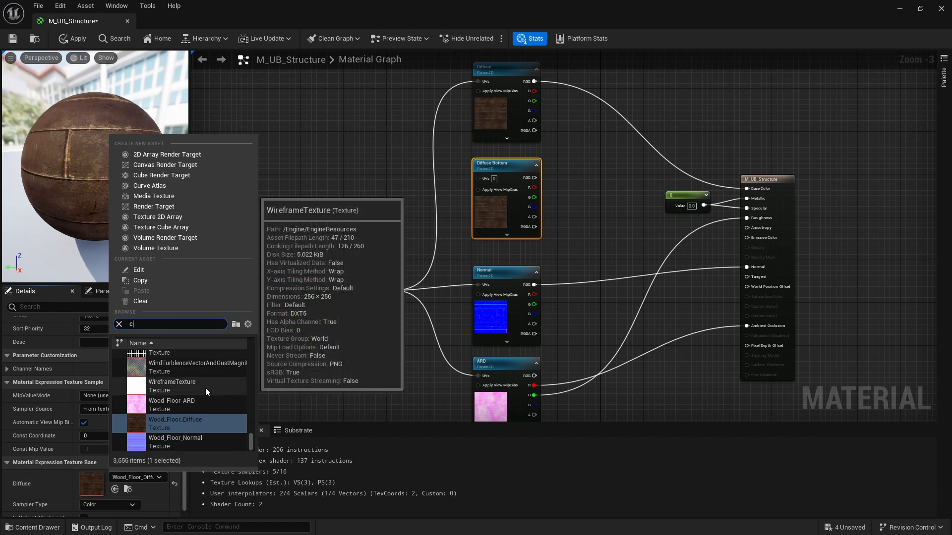
type("oncrete")
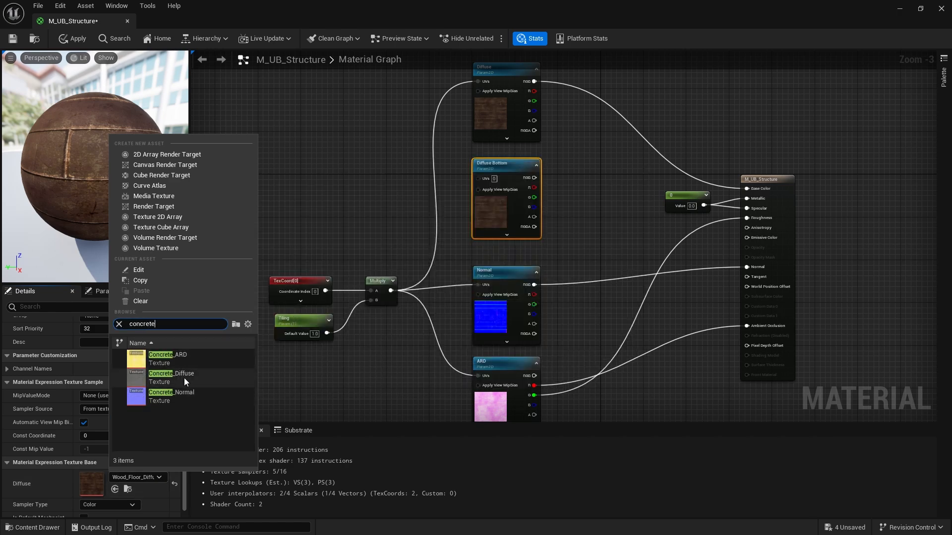
mouse_move(170, 396)
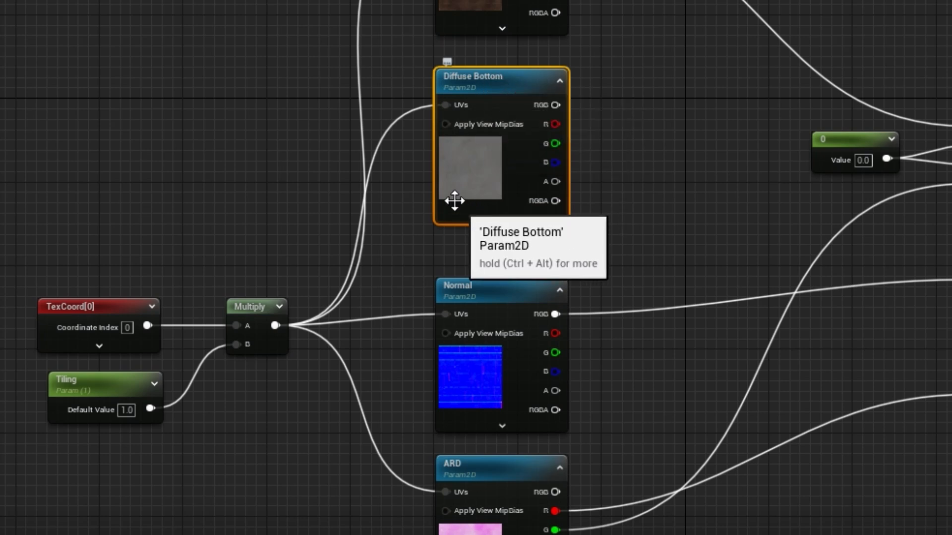
mouse_move(257, 410)
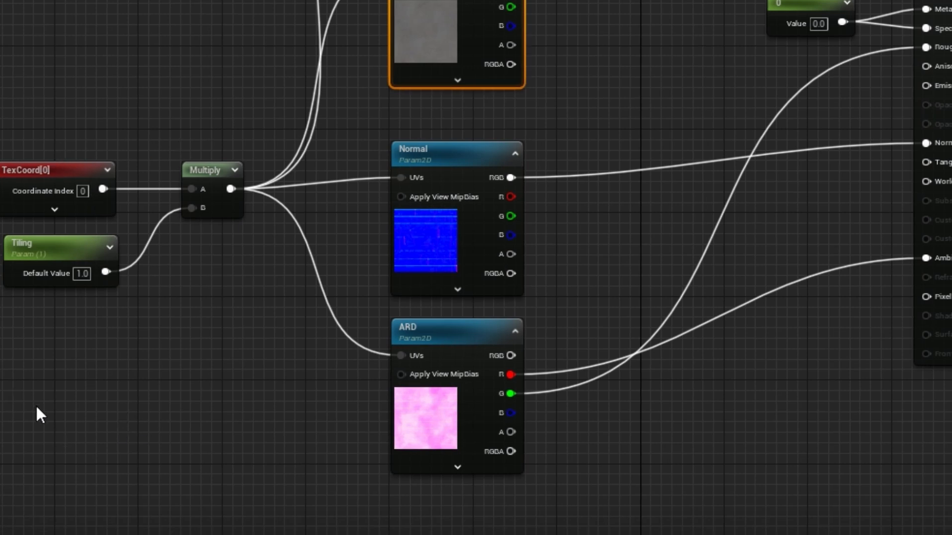
mouse_move(395, 317)
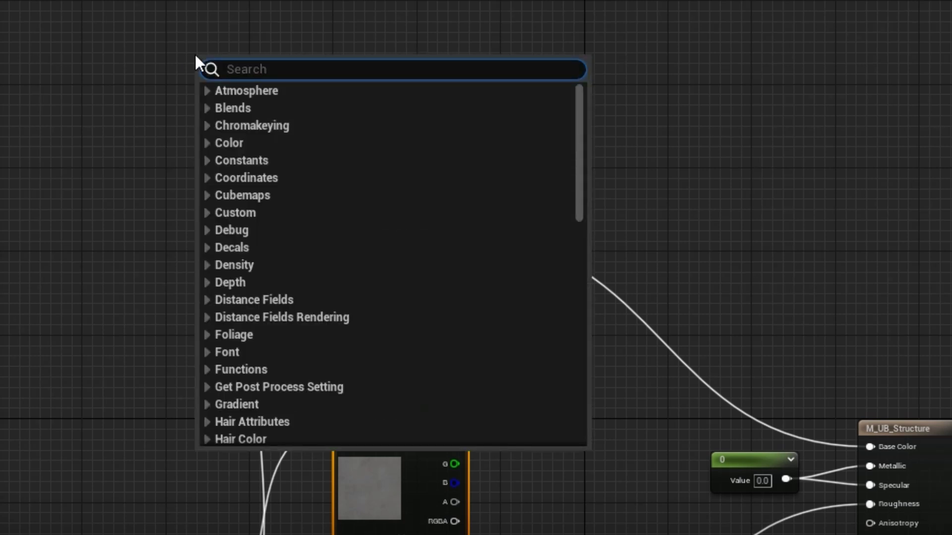
Step: Add a VertexNormalWS node wired into a ComponentMask keeping only the B channel
type("verte")
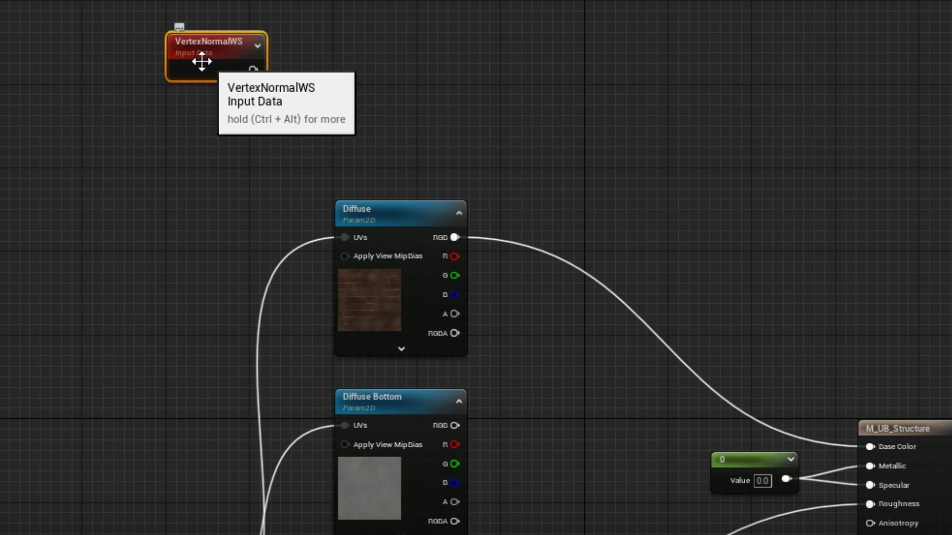
mouse_move(250, 32)
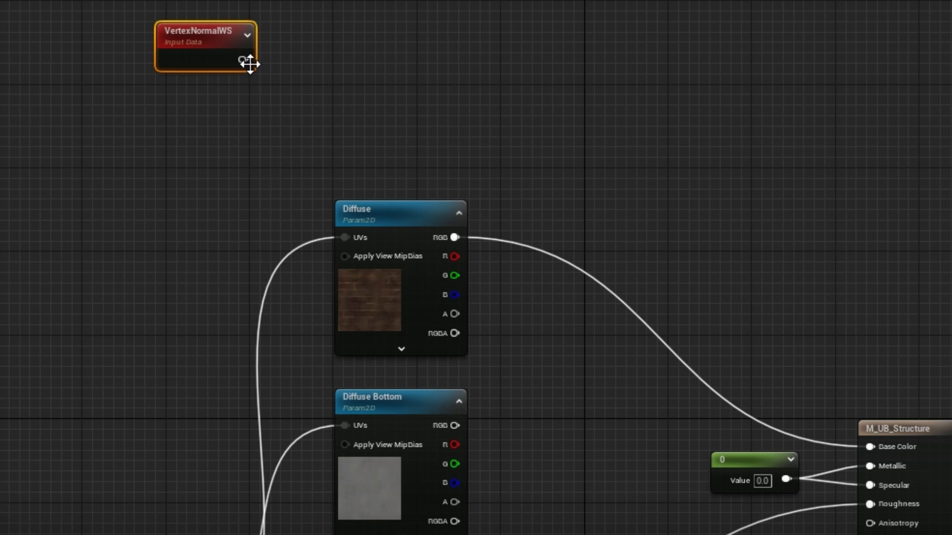
left_click_drag(243, 59, 306, 64)
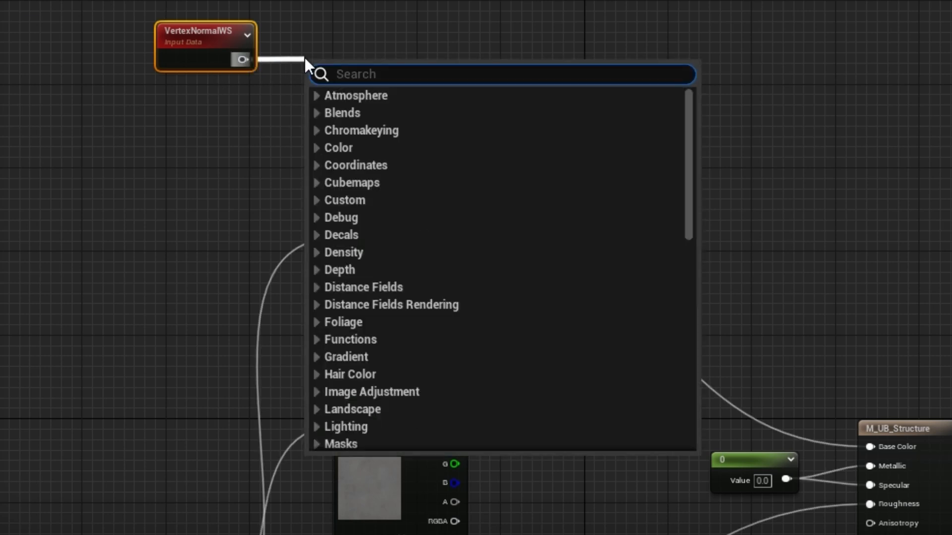
type("mask")
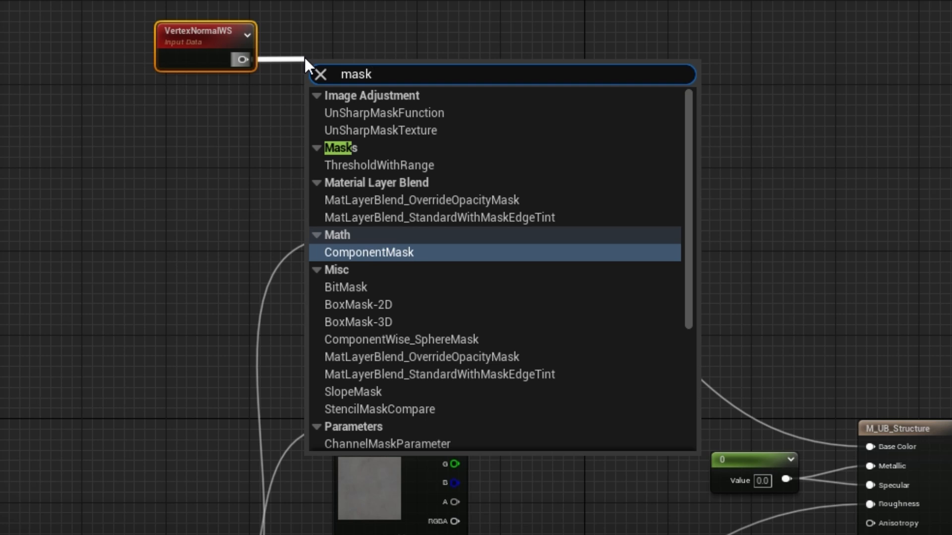
left_click(368, 252)
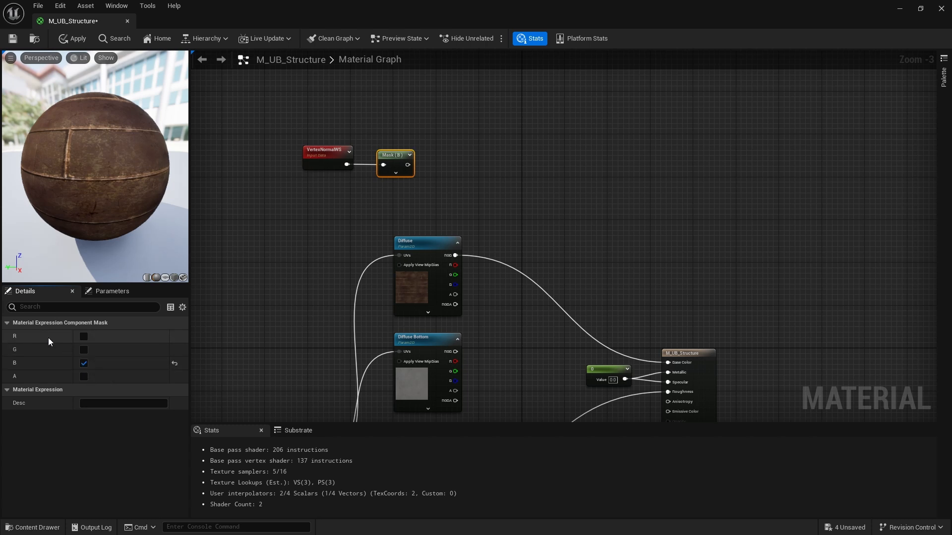
mouse_move(30, 359)
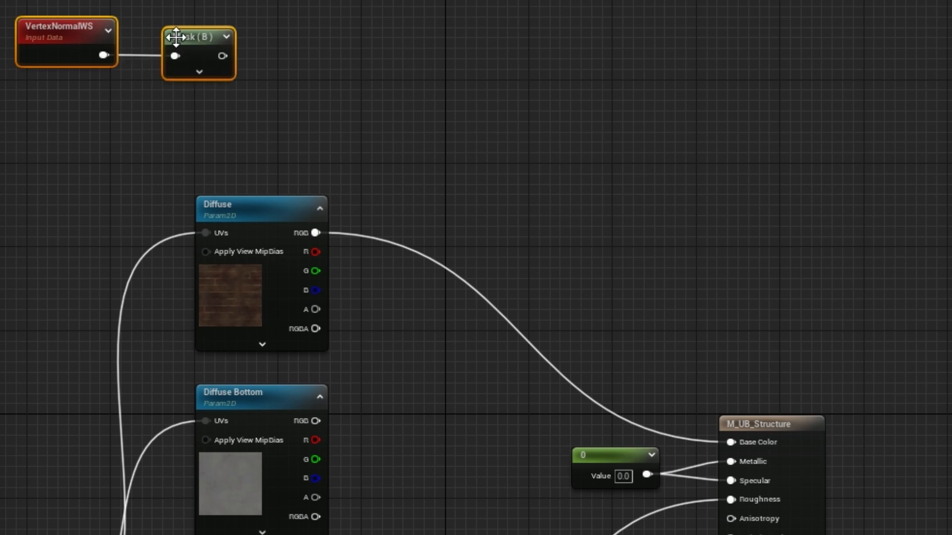
mouse_move(85, 34)
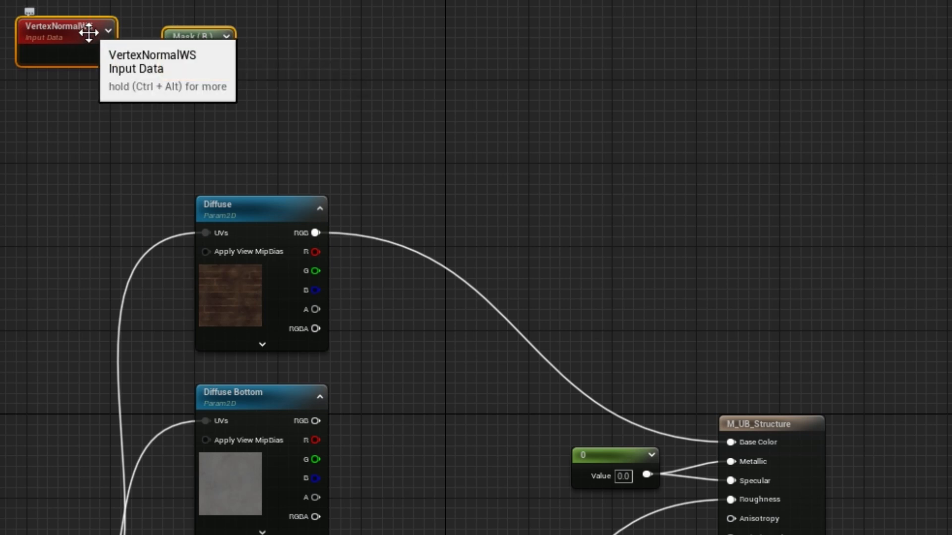
mouse_move(309, 226)
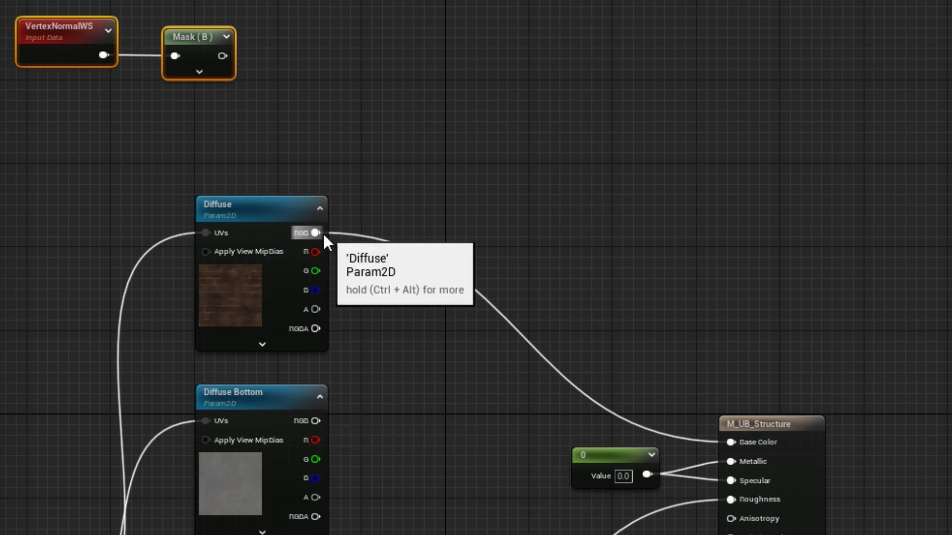
Step: Lerp Diffuse and Diffuse Bottom by the saturated mask, feeding Base Color
left_click_drag(314, 232, 430, 322)
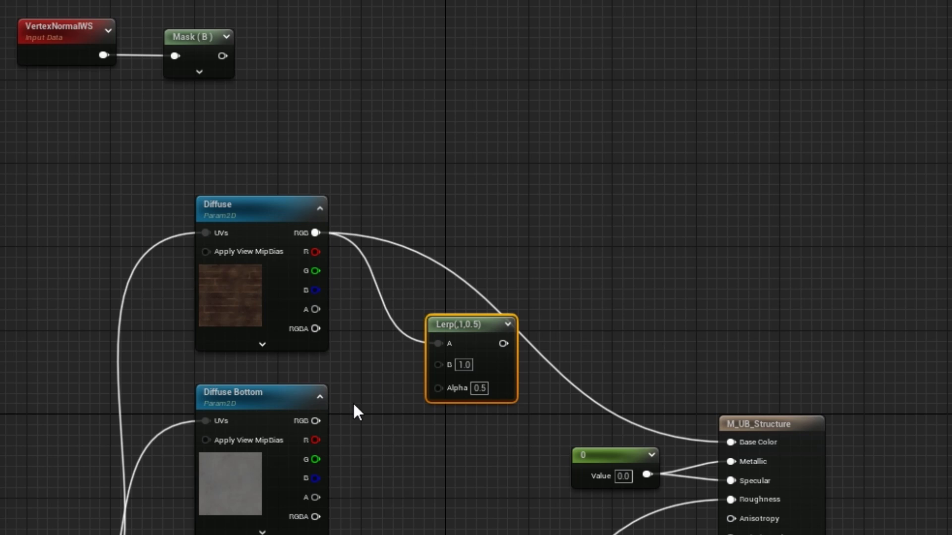
left_click_drag(316, 421, 438, 365)
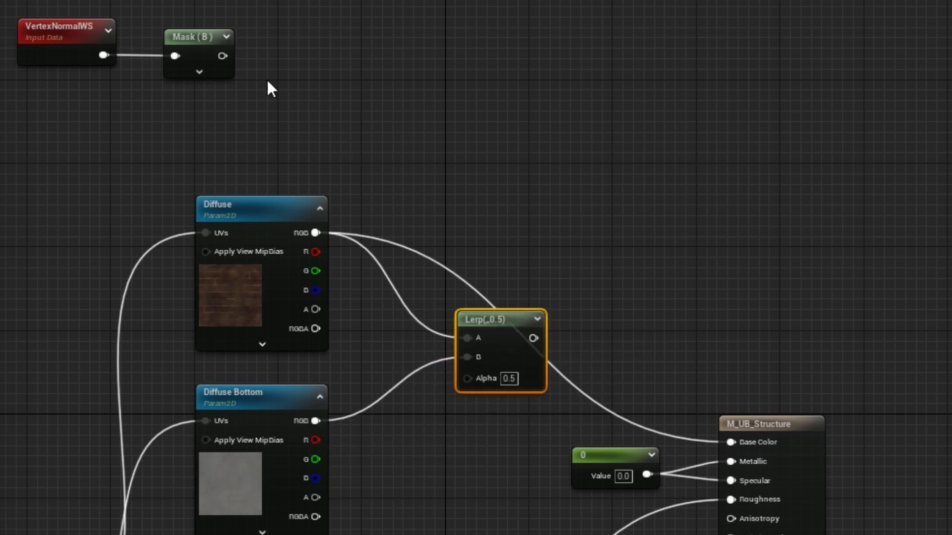
mouse_move(222, 56)
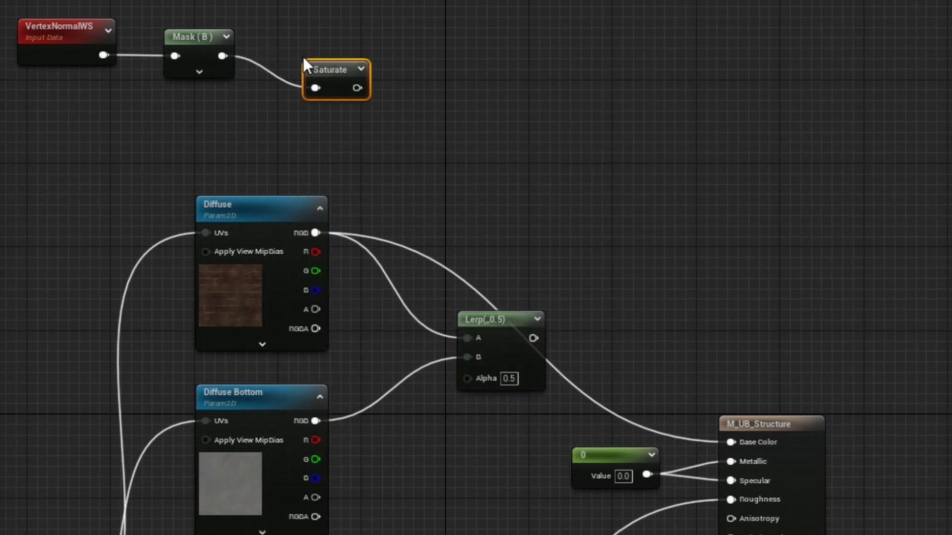
mouse_move(324, 49)
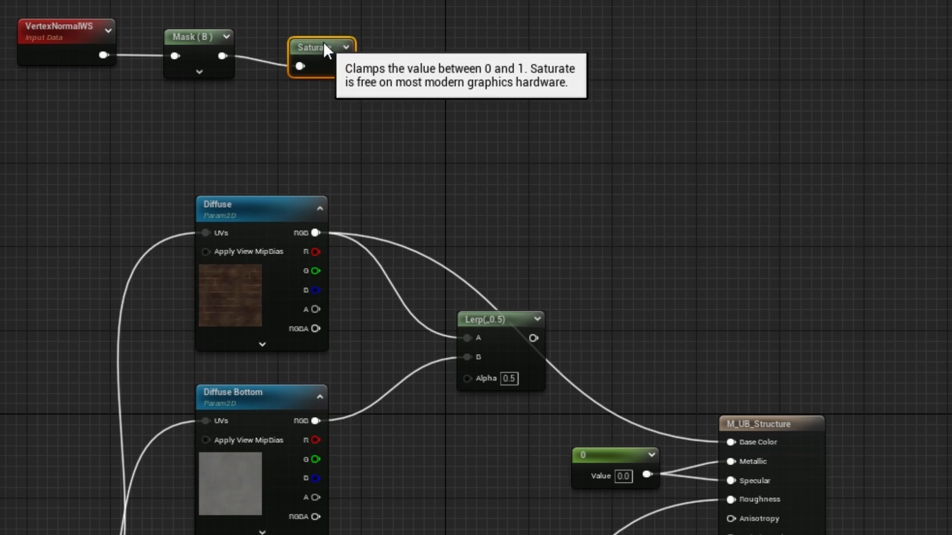
left_click_drag(341, 55, 465, 357)
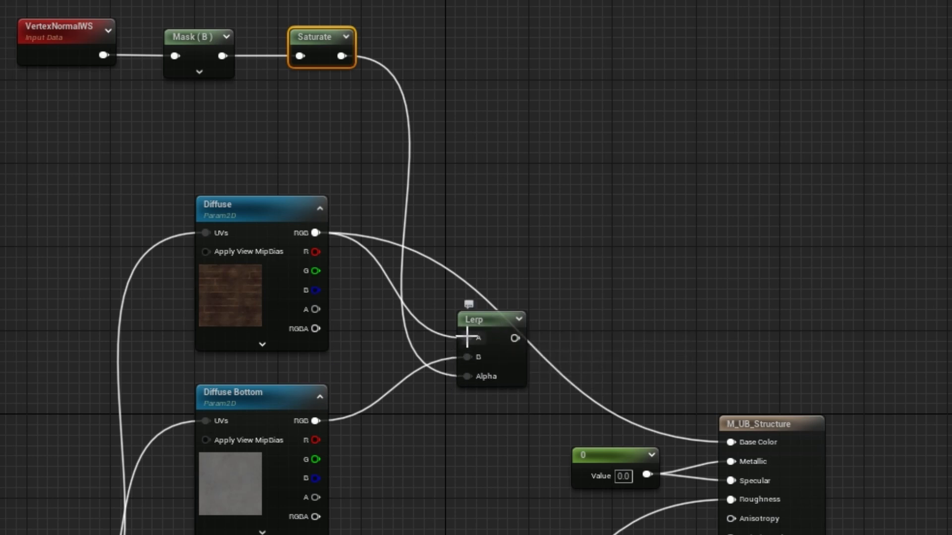
mouse_move(557, 338)
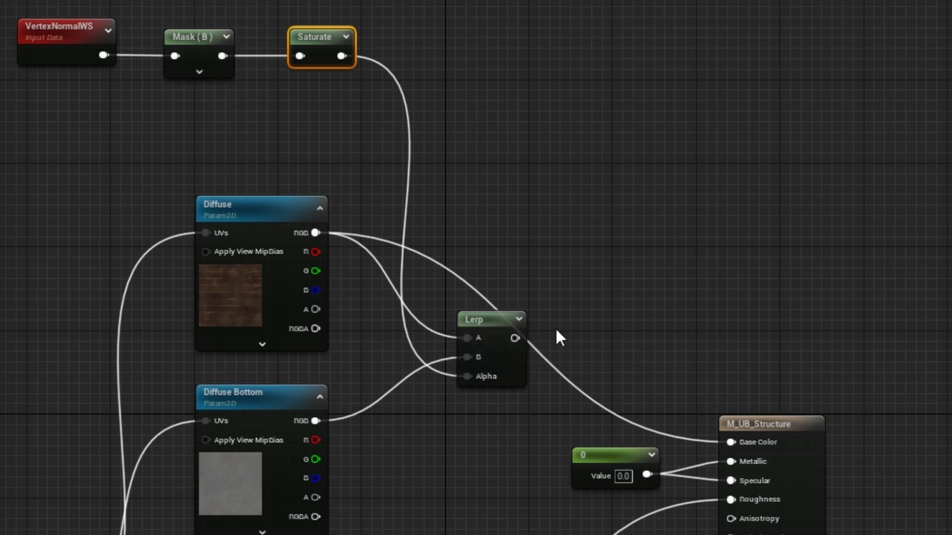
left_click_drag(514, 339, 732, 441)
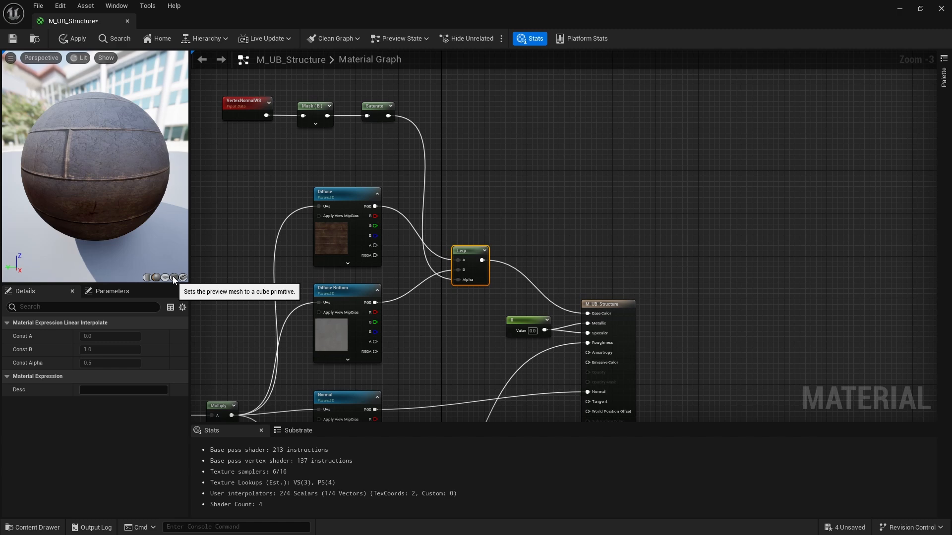
Step: Switch the material preview mesh from the sphere to a cube
left_click(182, 277)
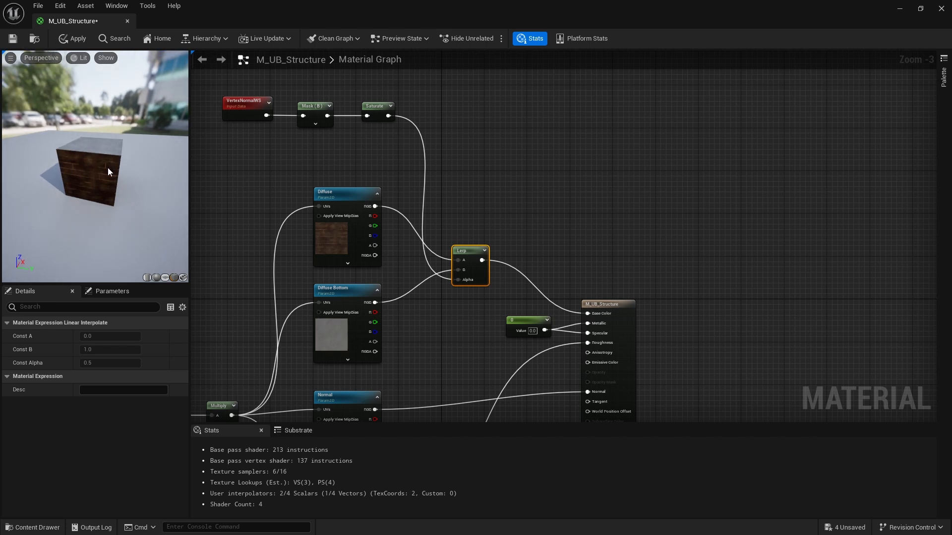
mouse_move(314, 105)
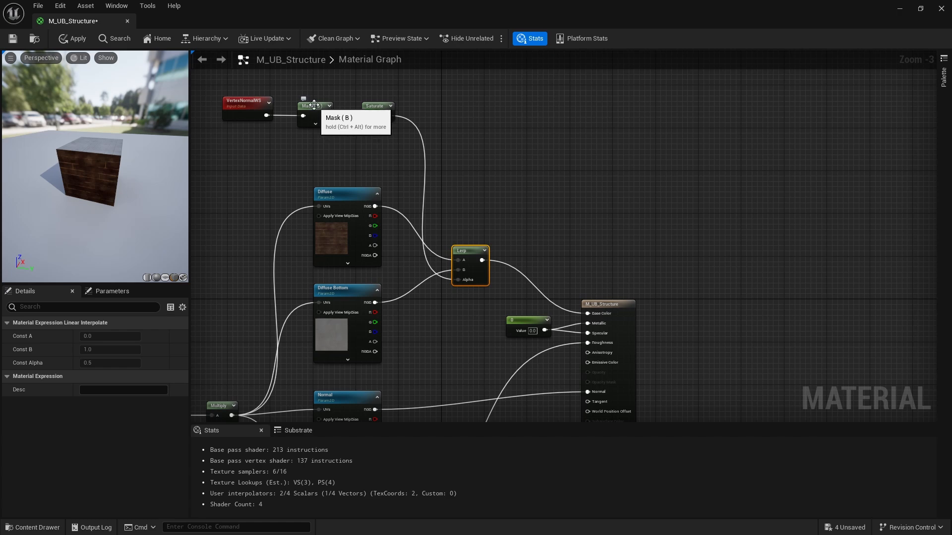
mouse_move(379, 105)
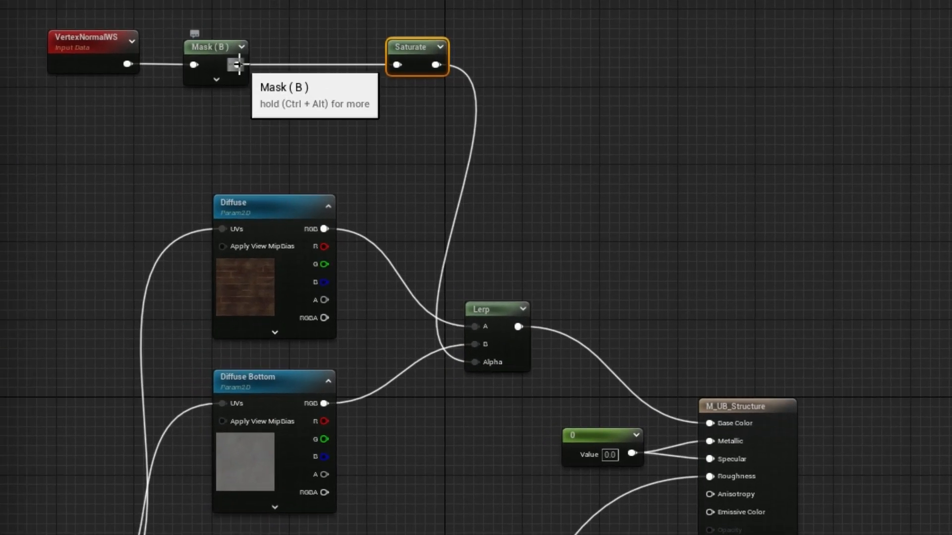
Step: Multiply the mask by -1 before Saturate, apply the graph, and preview unlit
left_click_drag(238, 64, 279, 112)
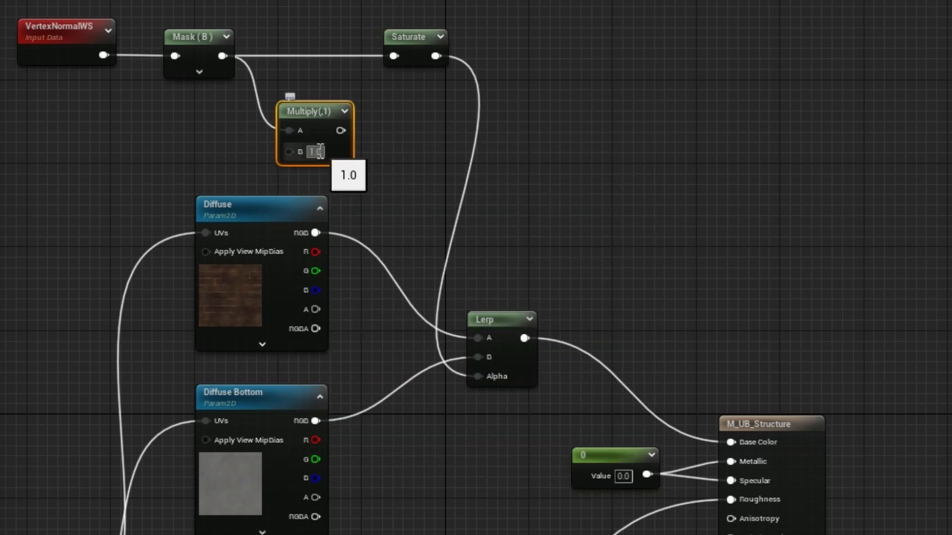
type("-10.0")
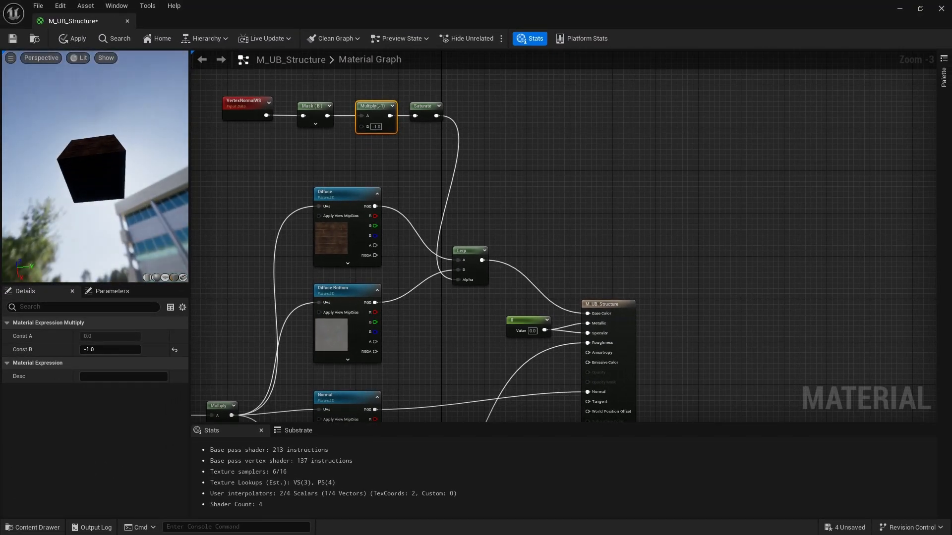
left_click(71, 38)
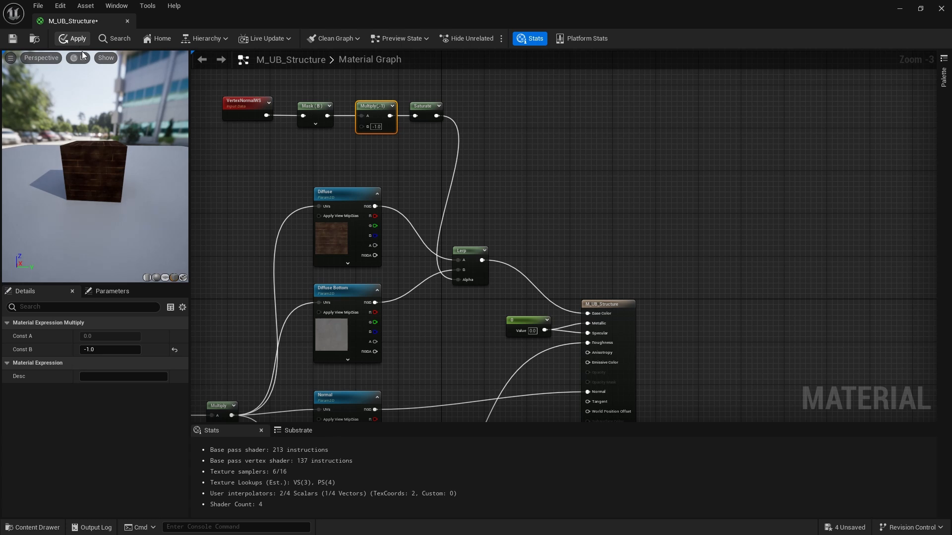
left_click(74, 57)
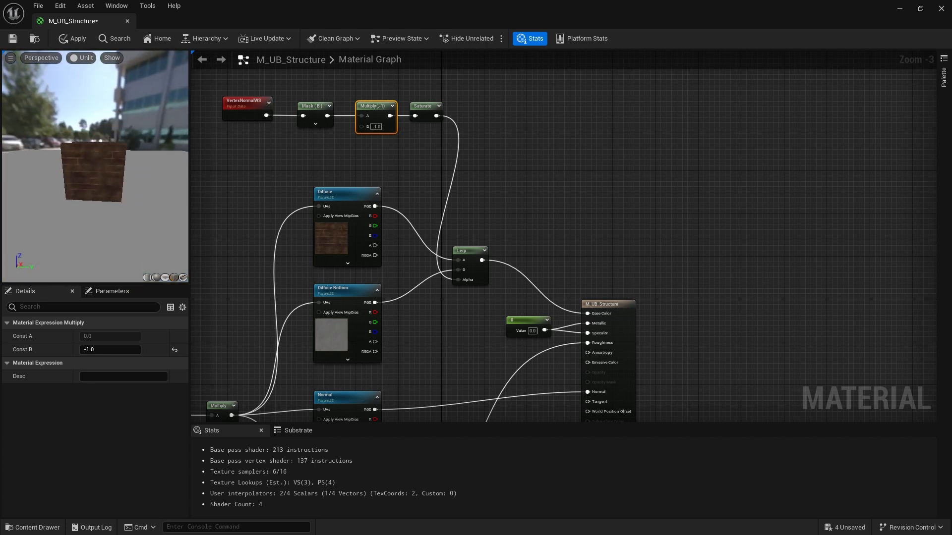
Step: Zoom out to review the whole graph, then save the finished material
scroll("down", 3)
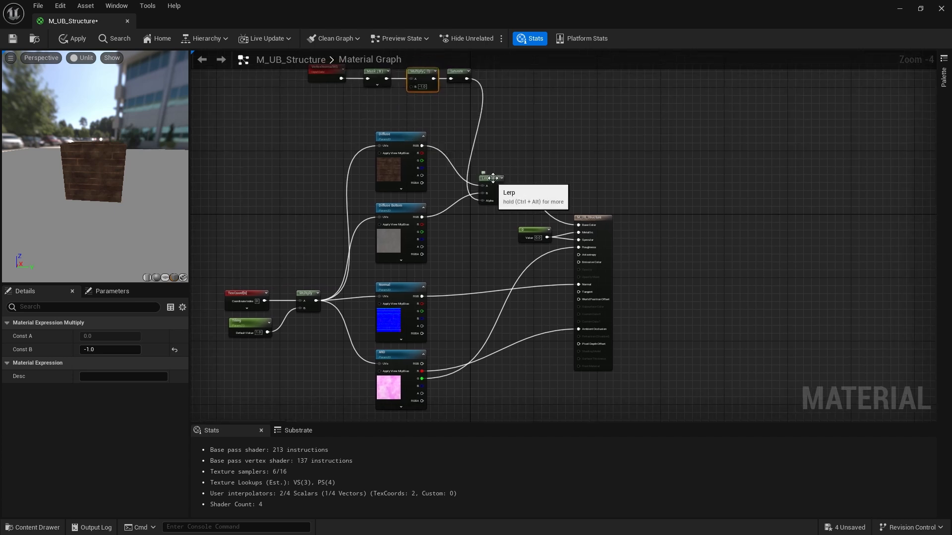
mouse_move(399, 286)
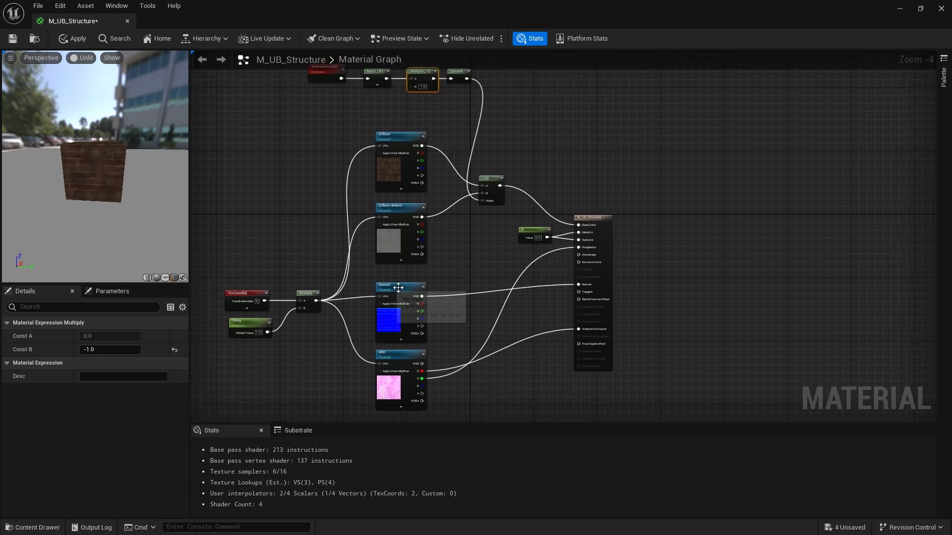
mouse_move(393, 211)
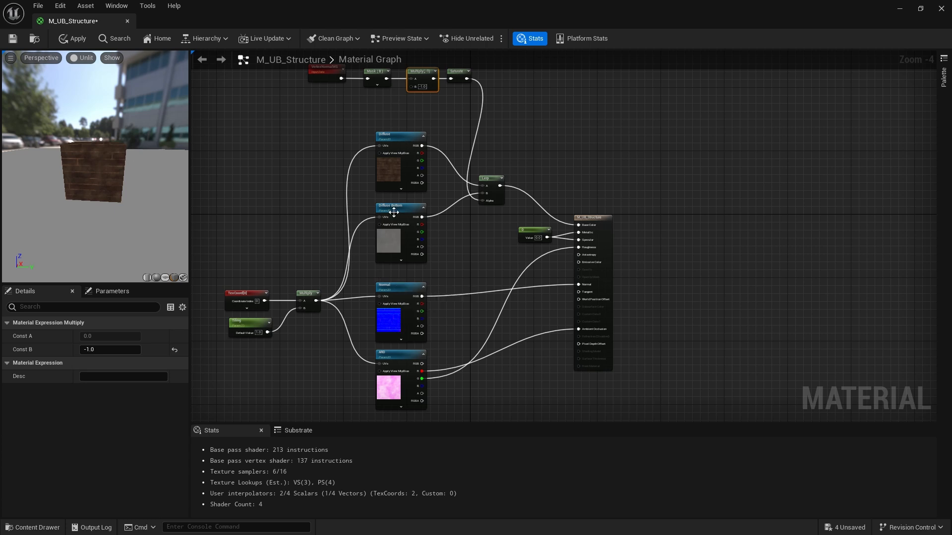
mouse_move(409, 356)
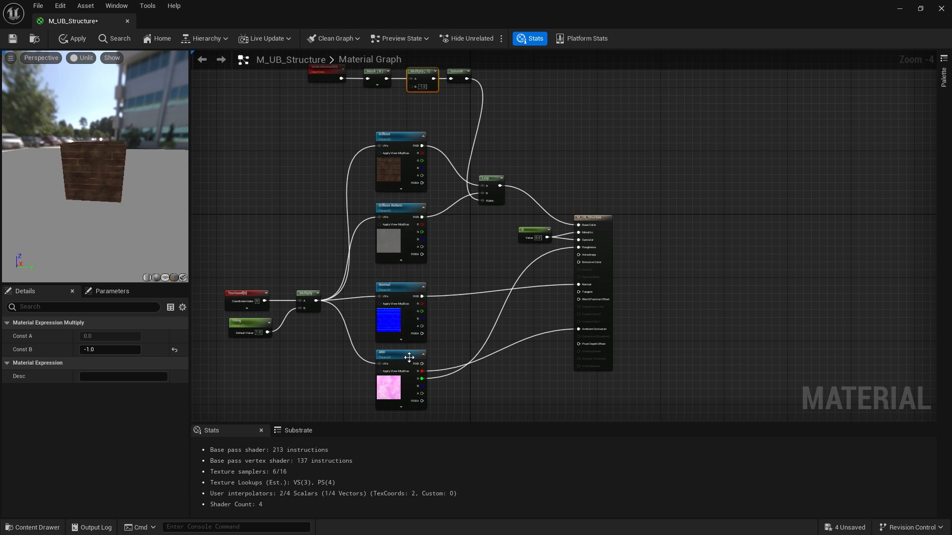
mouse_move(504, 251)
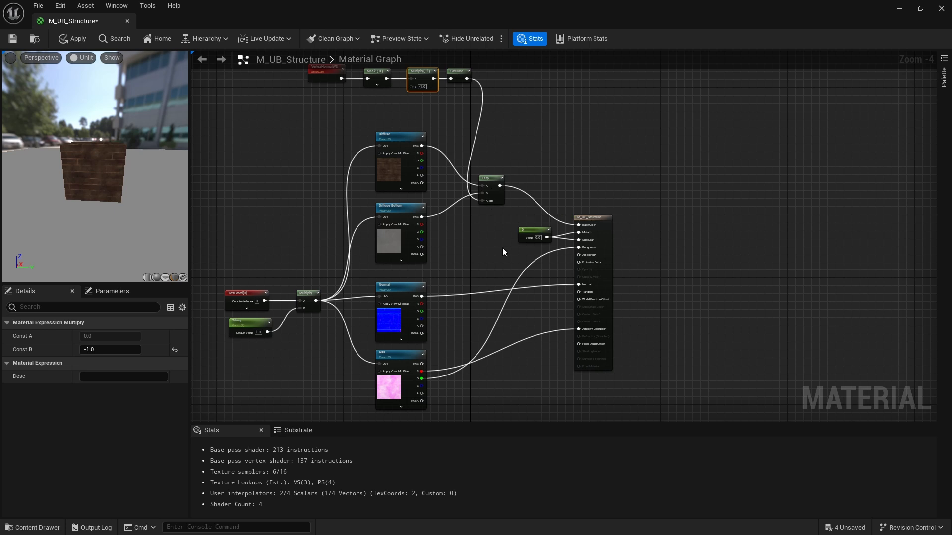
mouse_move(466, 248)
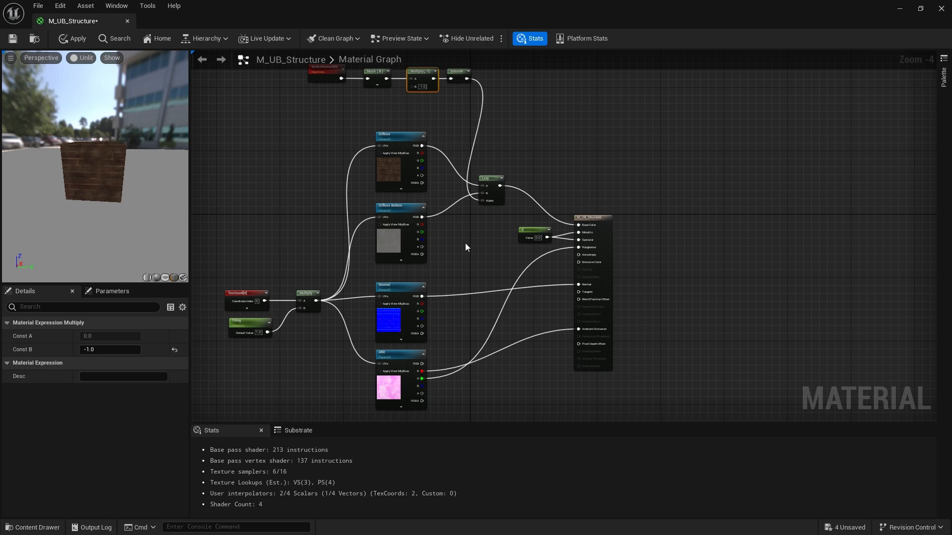
mouse_move(490, 150)
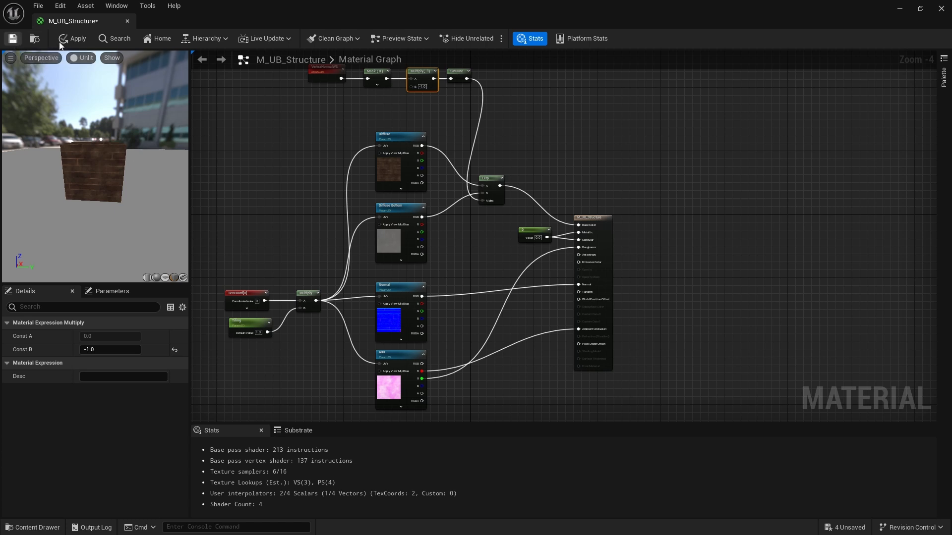
left_click(12, 38)
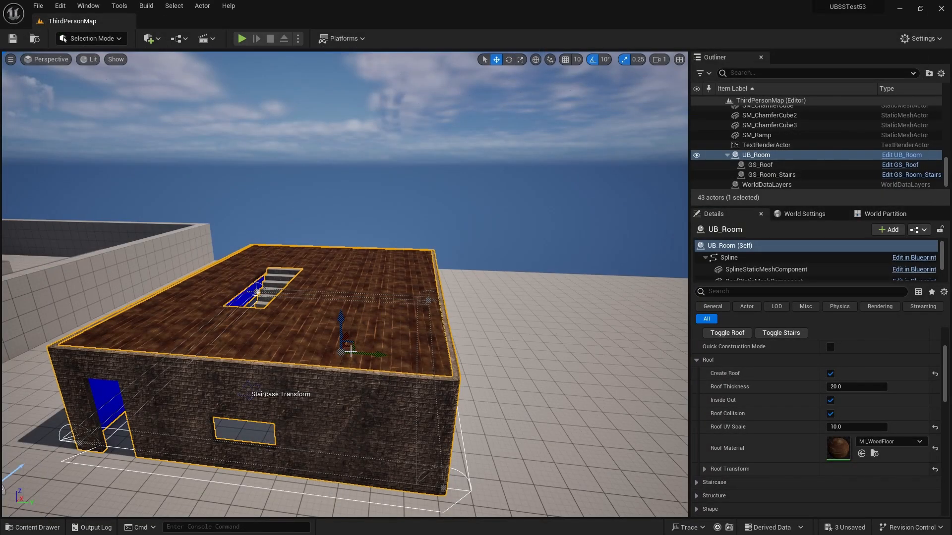
mouse_move(489, 308)
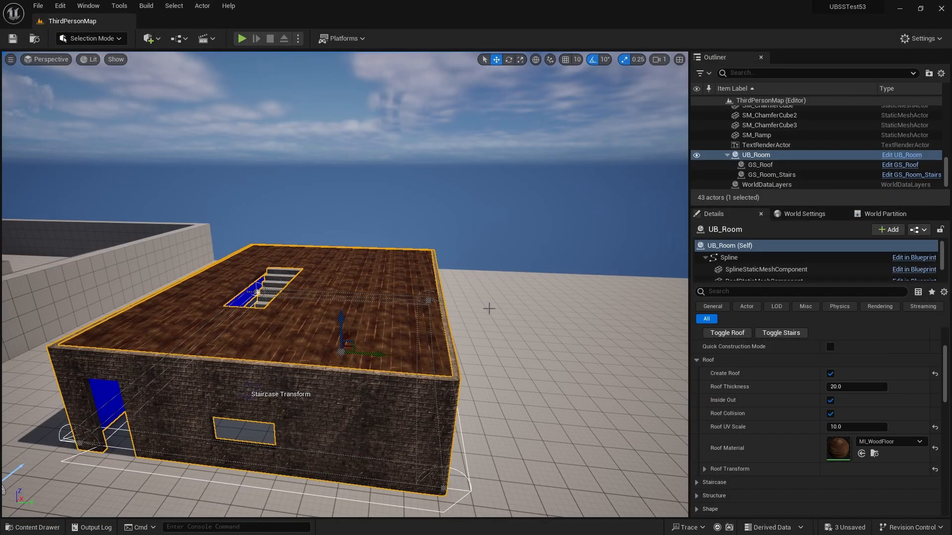
Step: Create MI_WoodFloor_2SZ from M_UB_Structure_2SZ in UB_Materials and open it for editing
left_click(33, 527)
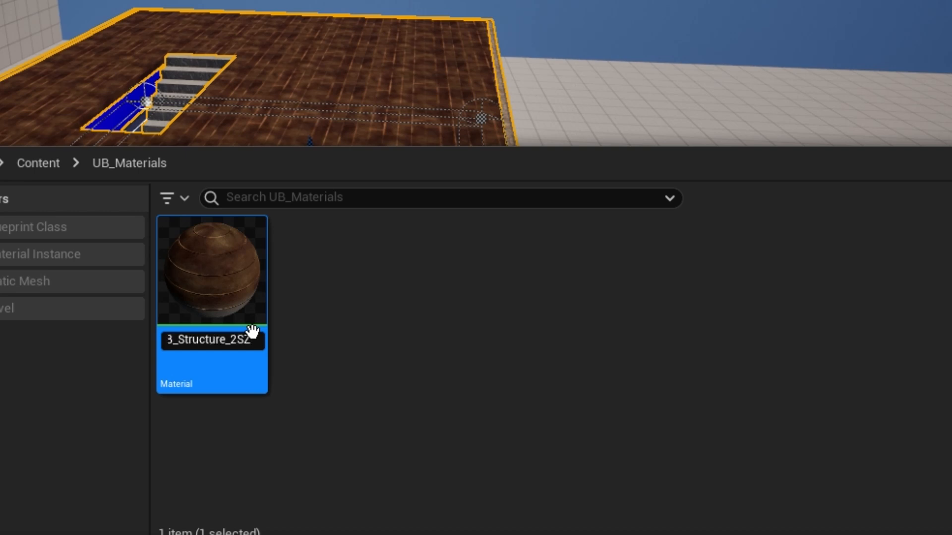
mouse_move(252, 331)
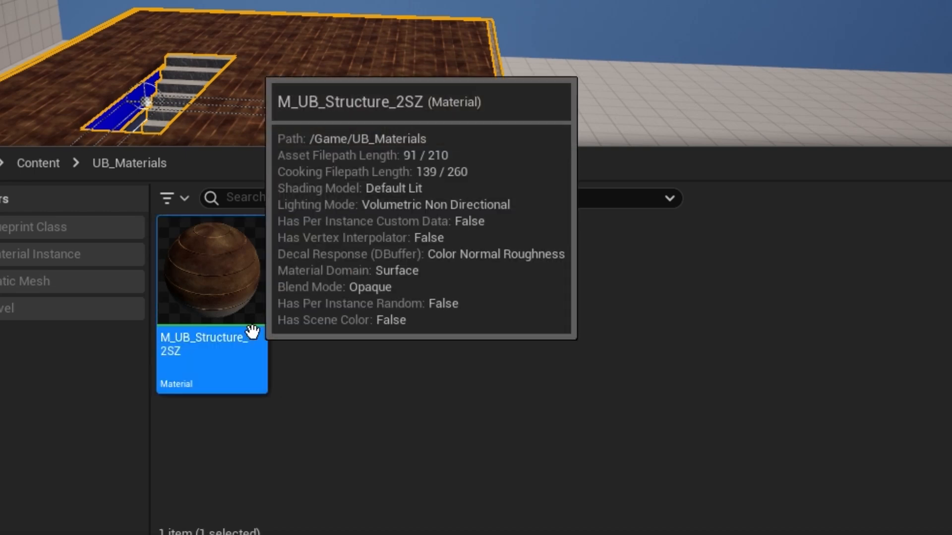
right_click(288, 377)
type("MI_W")
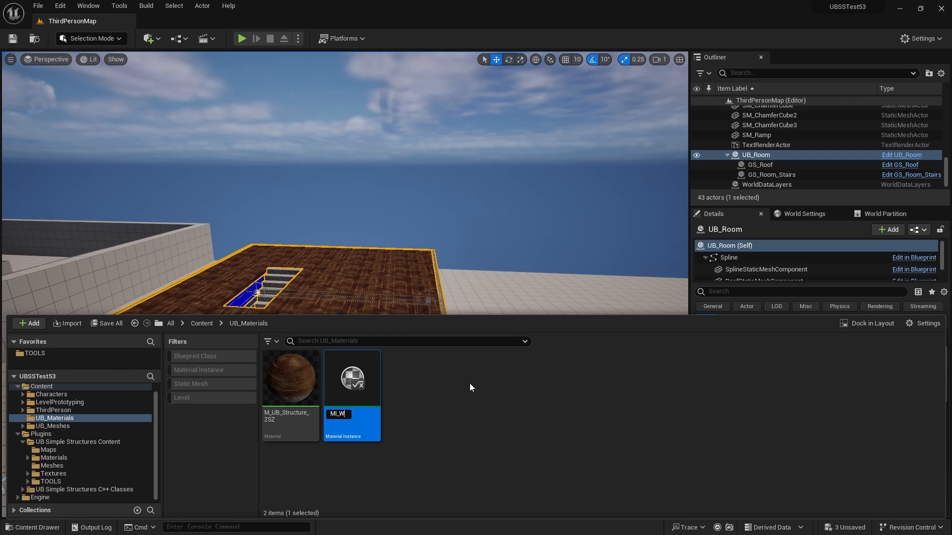
type("oodFloor_2SZ")
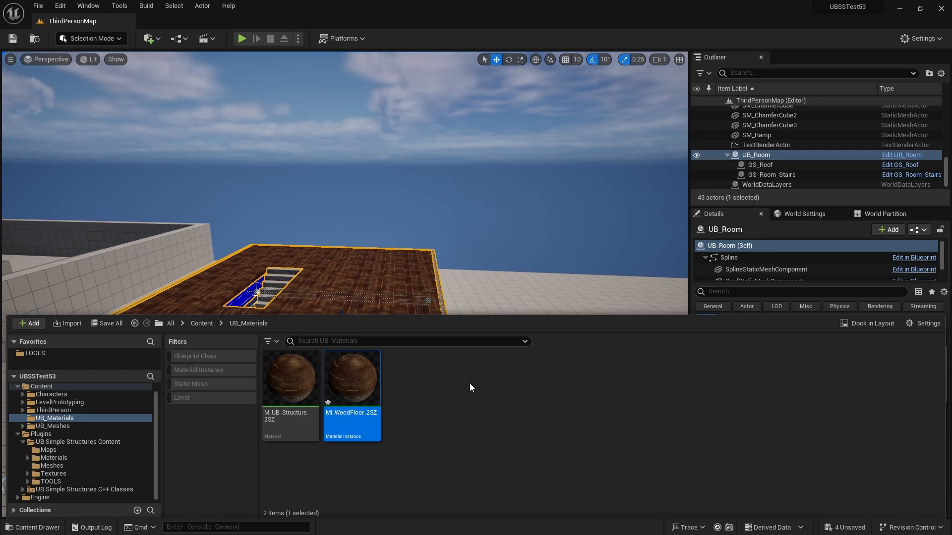
double_click(351, 377)
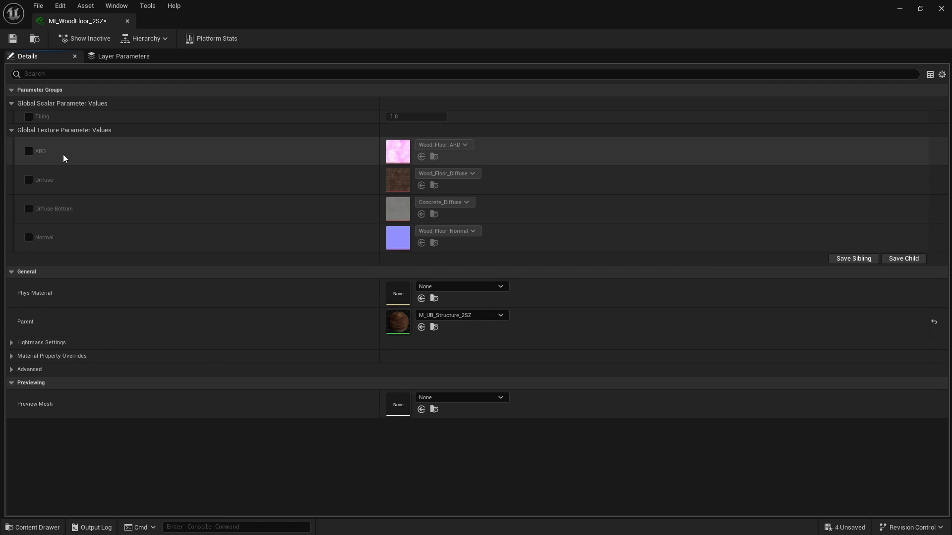
left_click(27, 151)
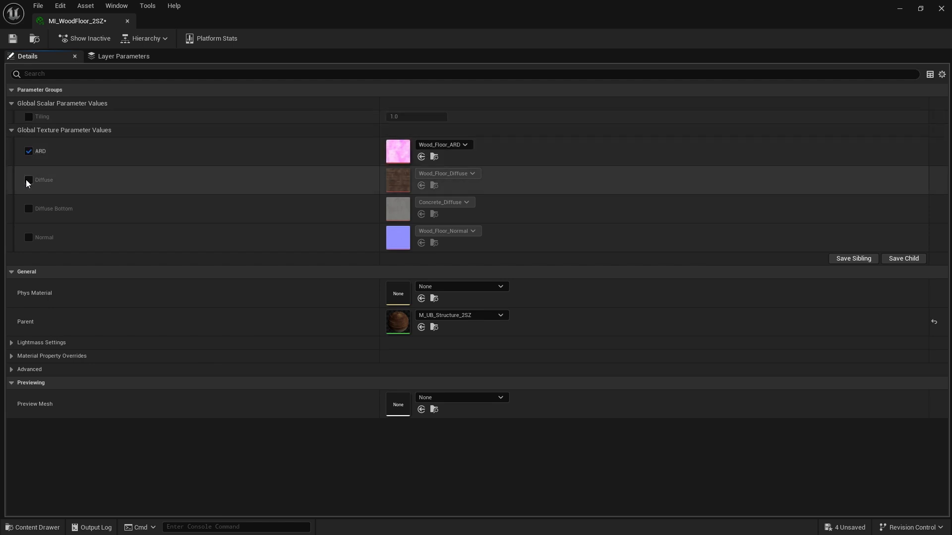
left_click(28, 180)
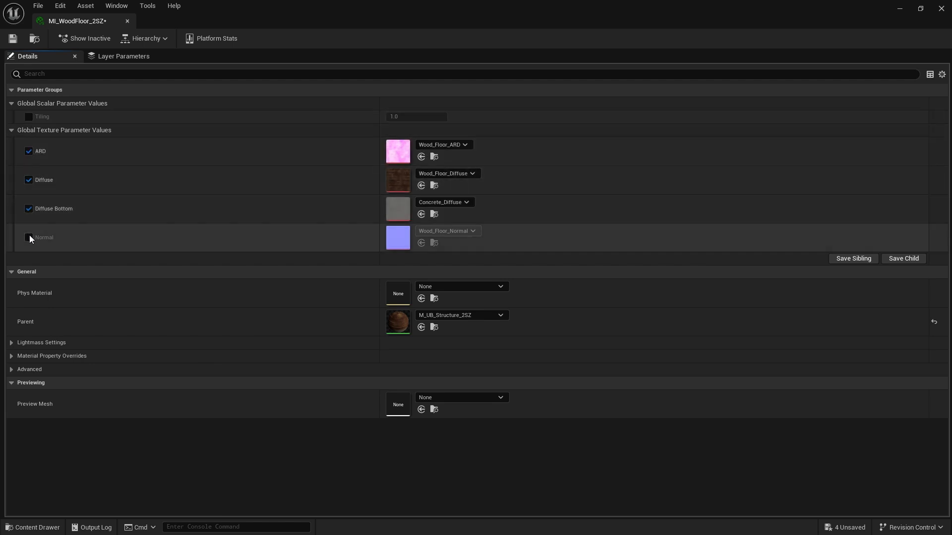
left_click(29, 238)
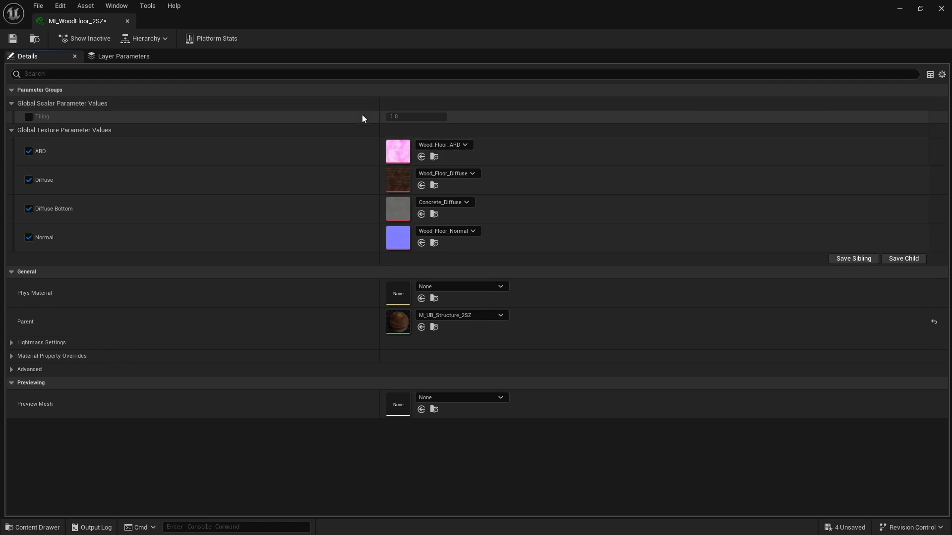
left_click(29, 152)
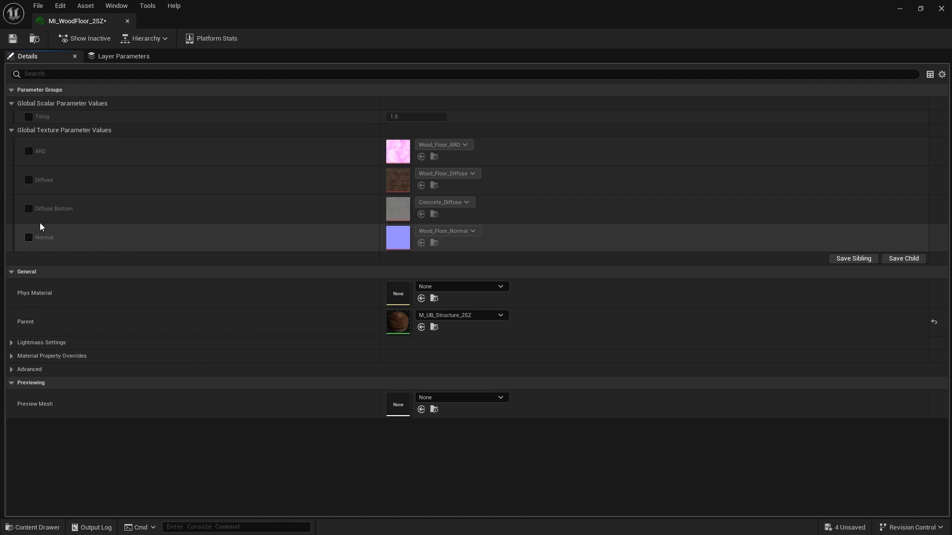
mouse_move(153, 30)
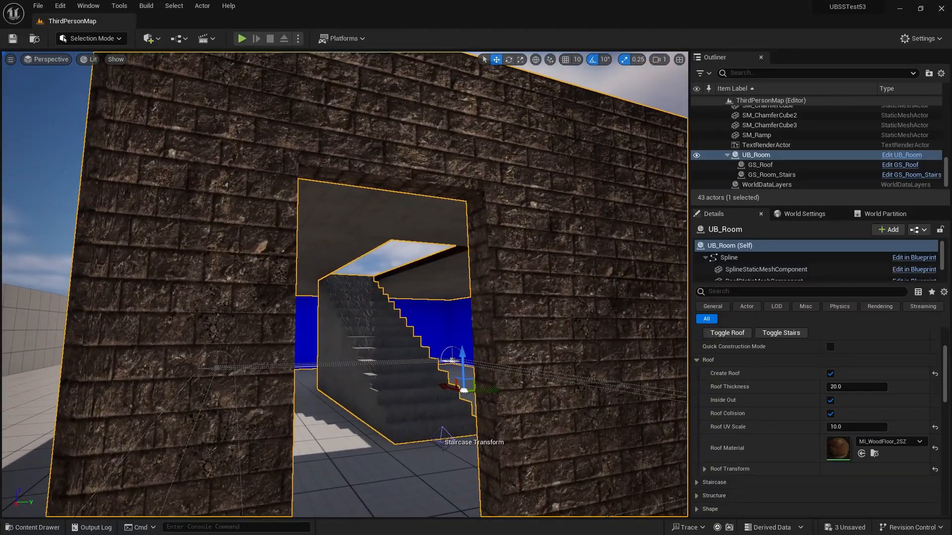
Step: Start a Play in Editor session to test the UB_Room roof
left_click(241, 38)
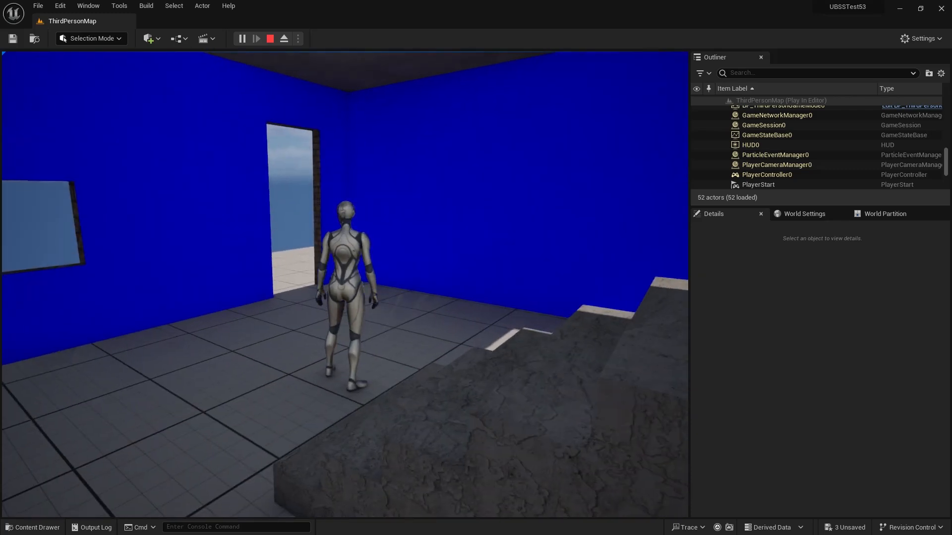
Step: Take control of the character in the play viewport to walk into the room
left_click(425, 464)
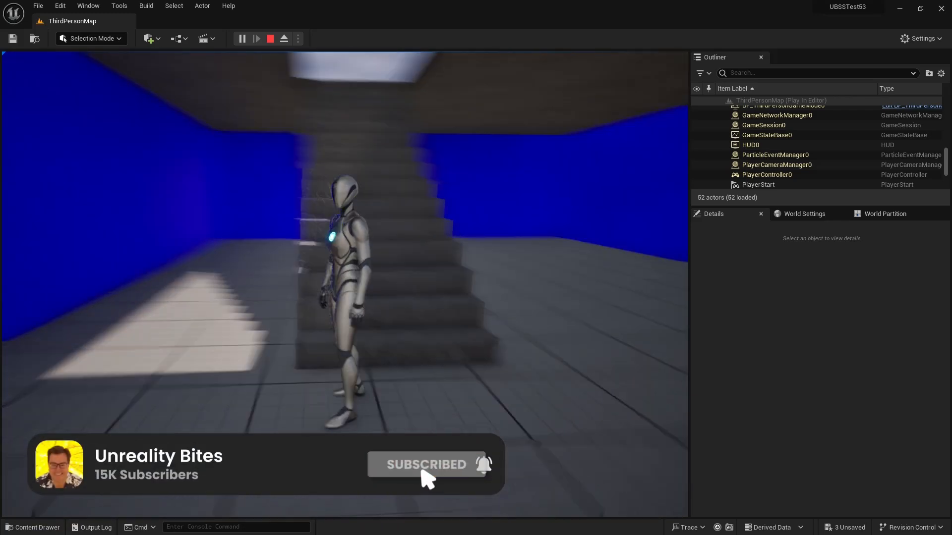